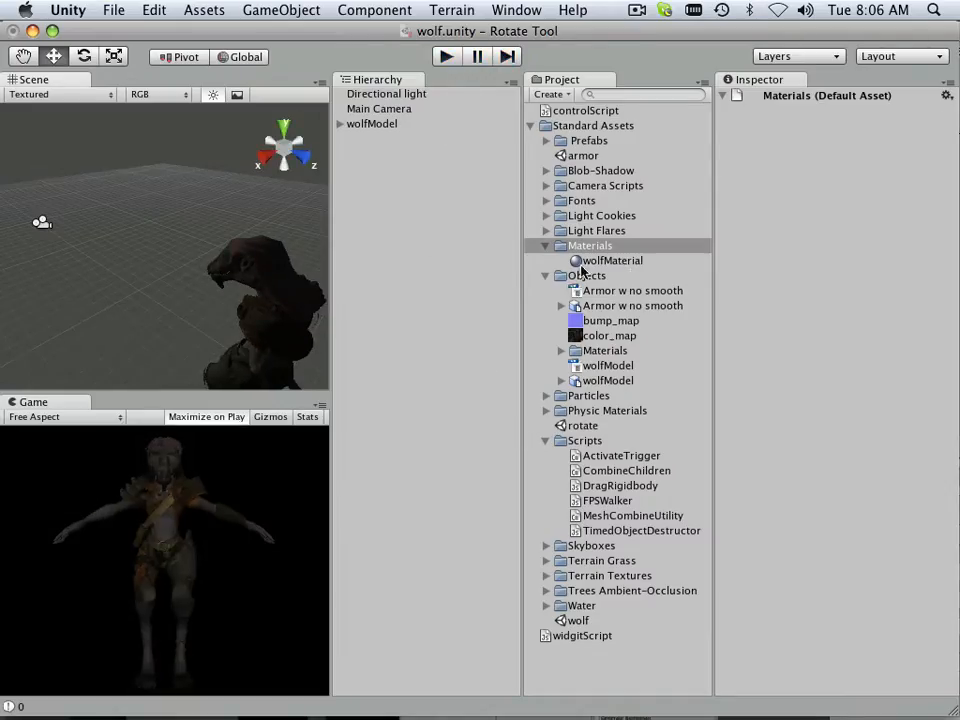
Create a new material in the Materials folder with the Bumped Diffuse shader
{"action": "left_click", "coordinate": [612, 260]}
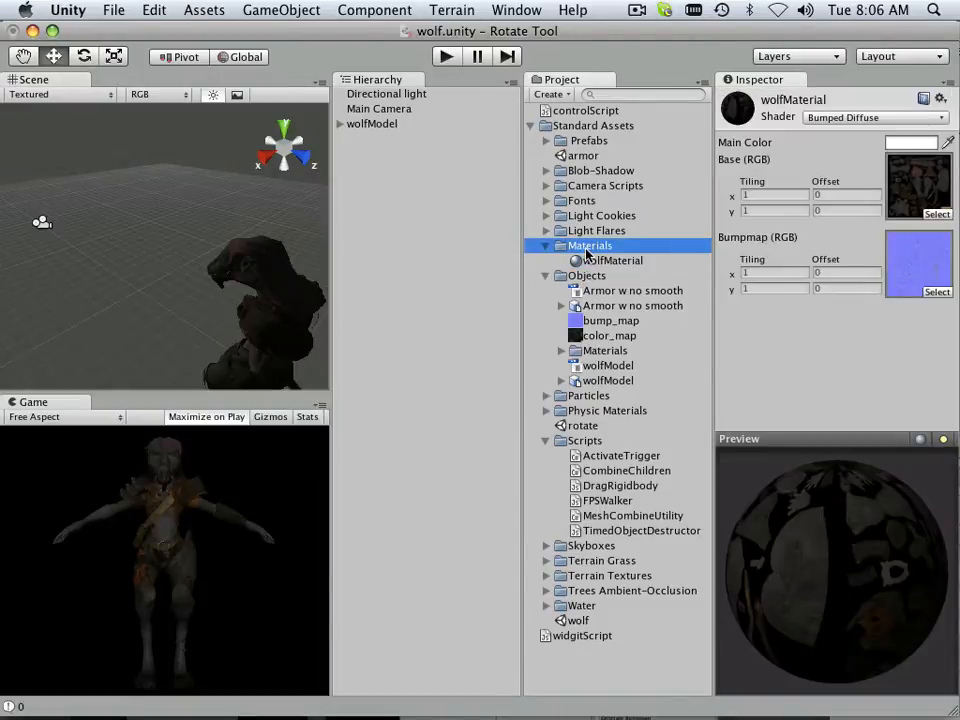
{"action": "left_click", "coordinate": [588, 244]}
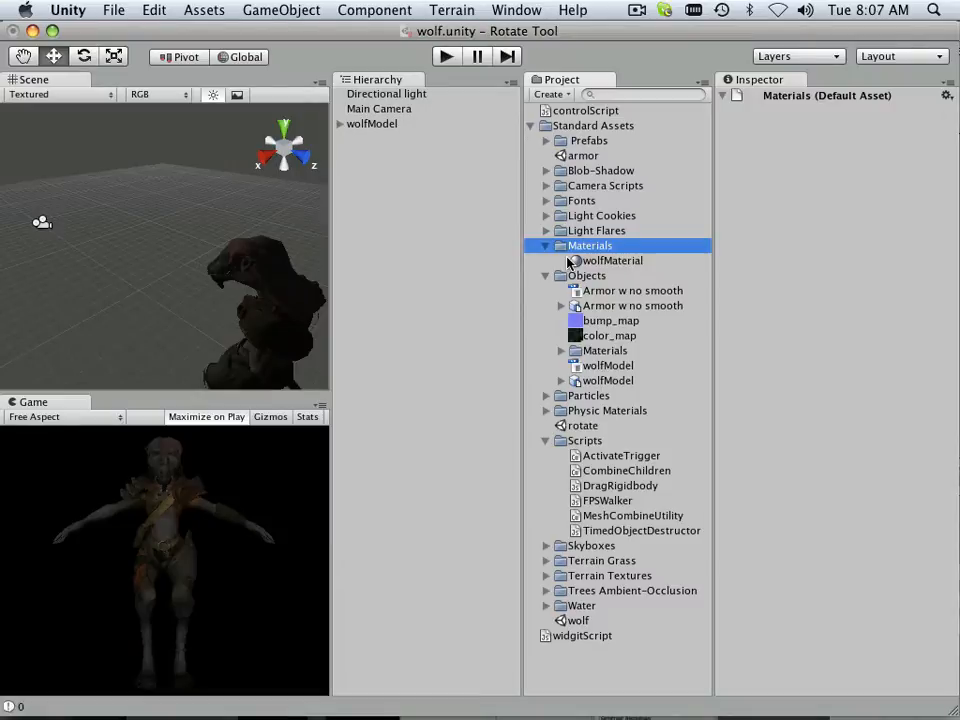
{"action": "mouse_move", "coordinate": [570, 256]}
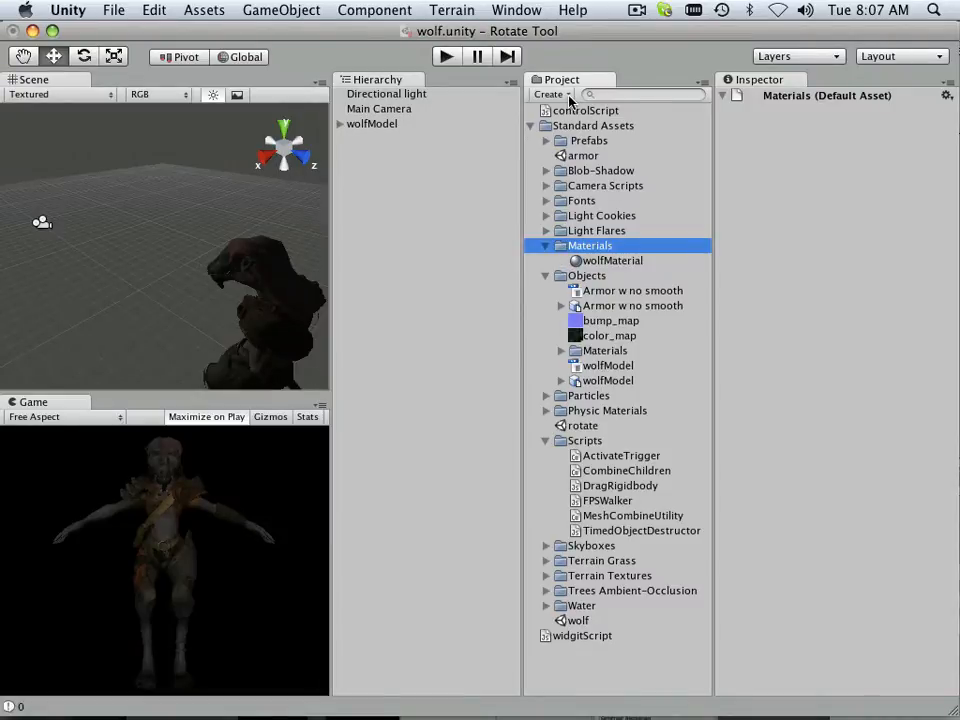
{"action": "left_click", "coordinate": [546, 94]}
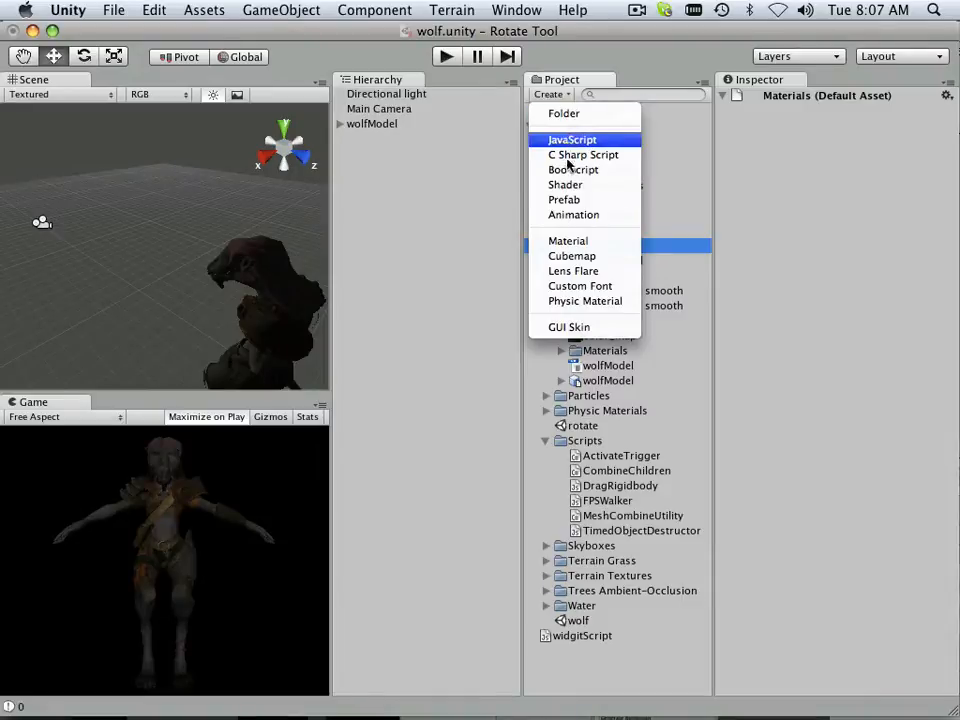
{"action": "mouse_move", "coordinate": [566, 112]}
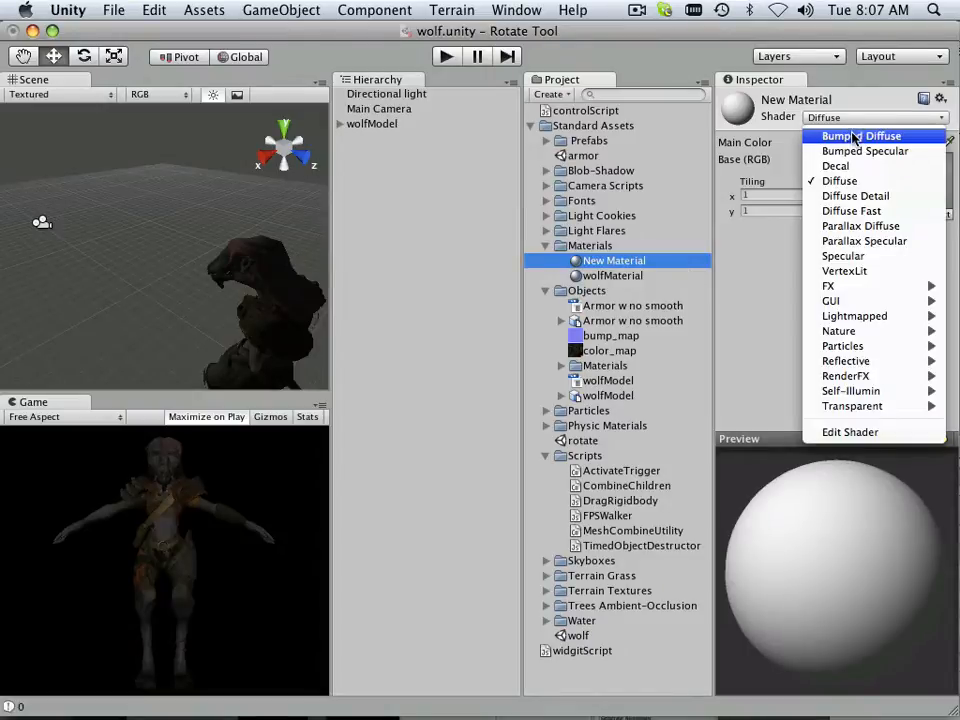
{"action": "left_click", "coordinate": [858, 136]}
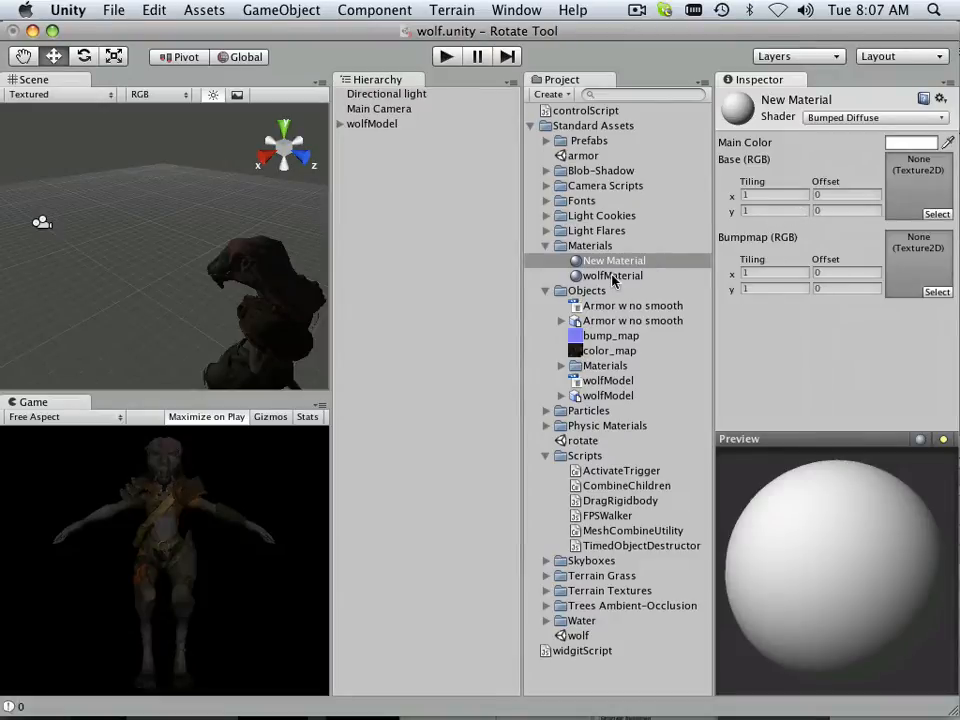
Compare it with the original wolfMaterial and rename the new material wolfMaterial2
{"action": "left_click", "coordinate": [612, 276]}
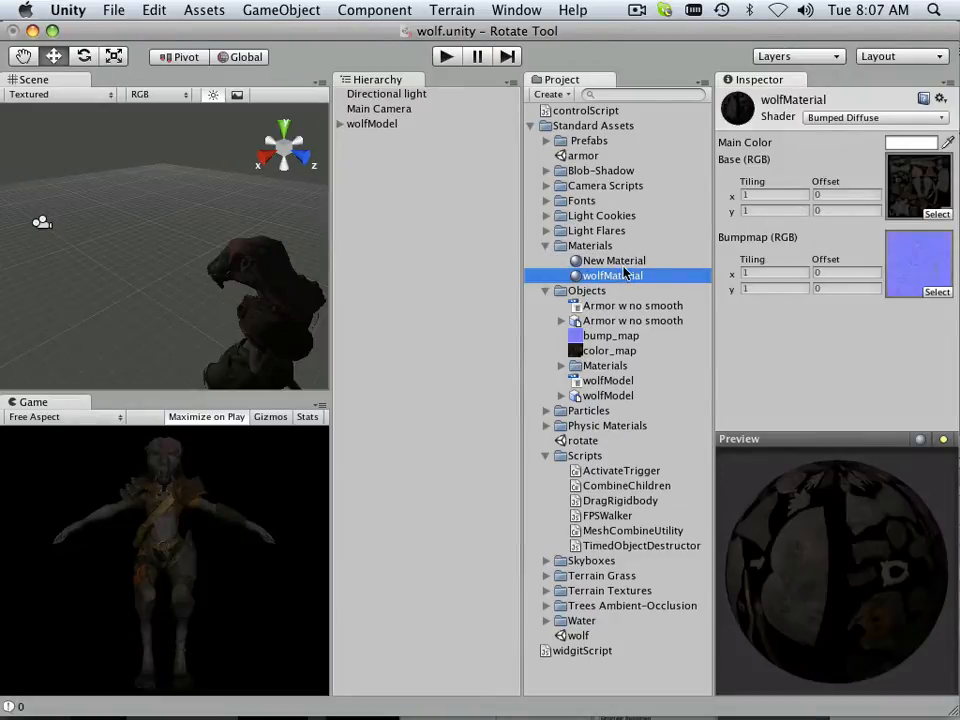
{"action": "left_click", "coordinate": [612, 260]}
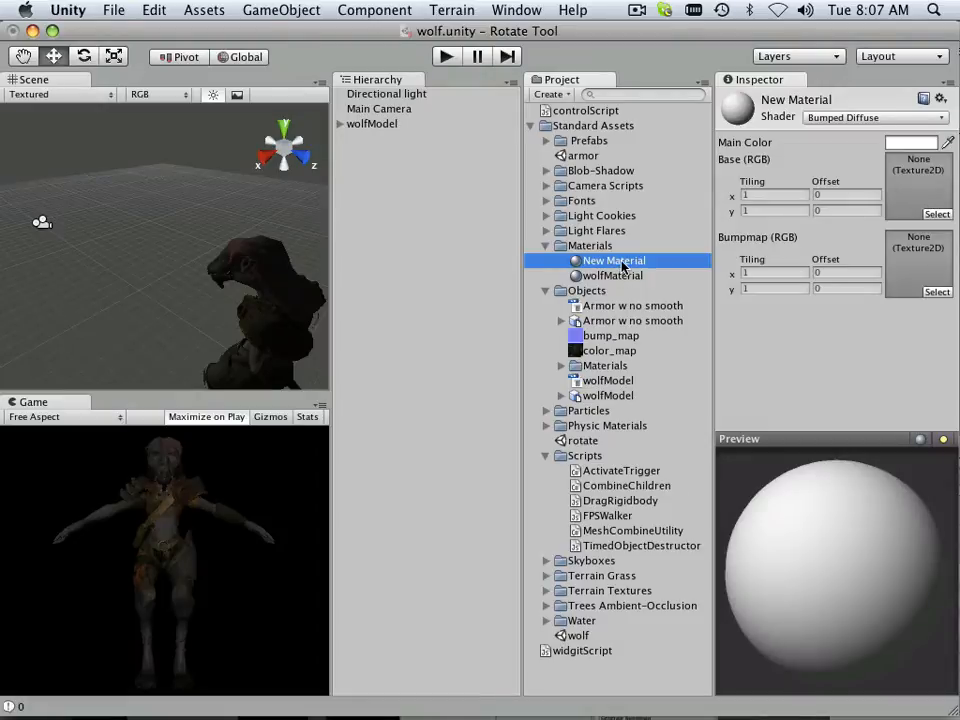
{"action": "double_click", "coordinate": [612, 260]}
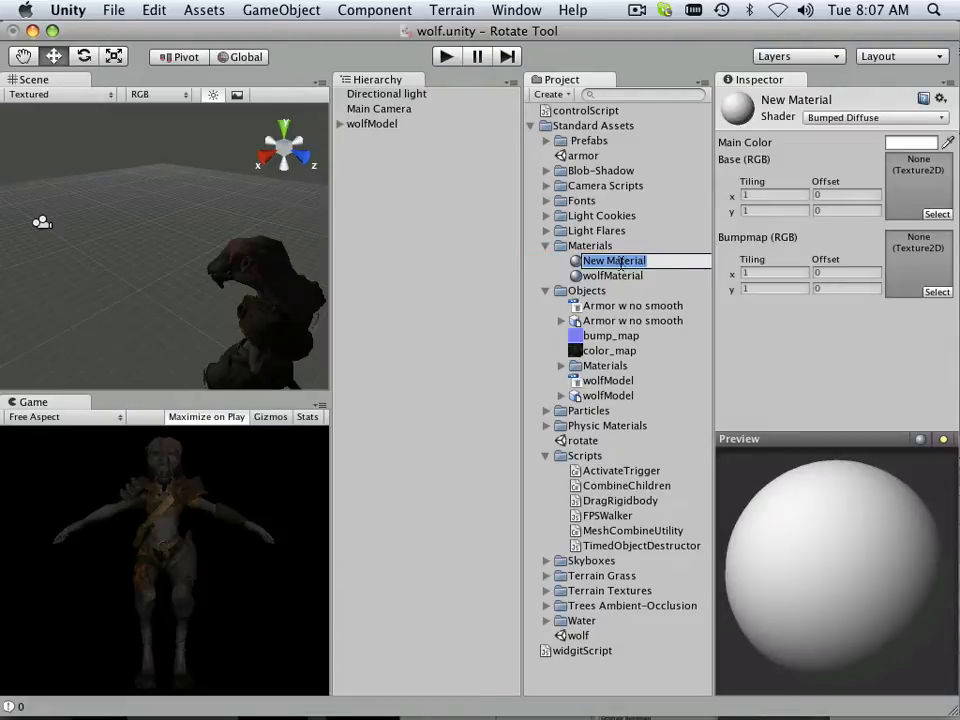
{"action": "type", "text": "wolf"}
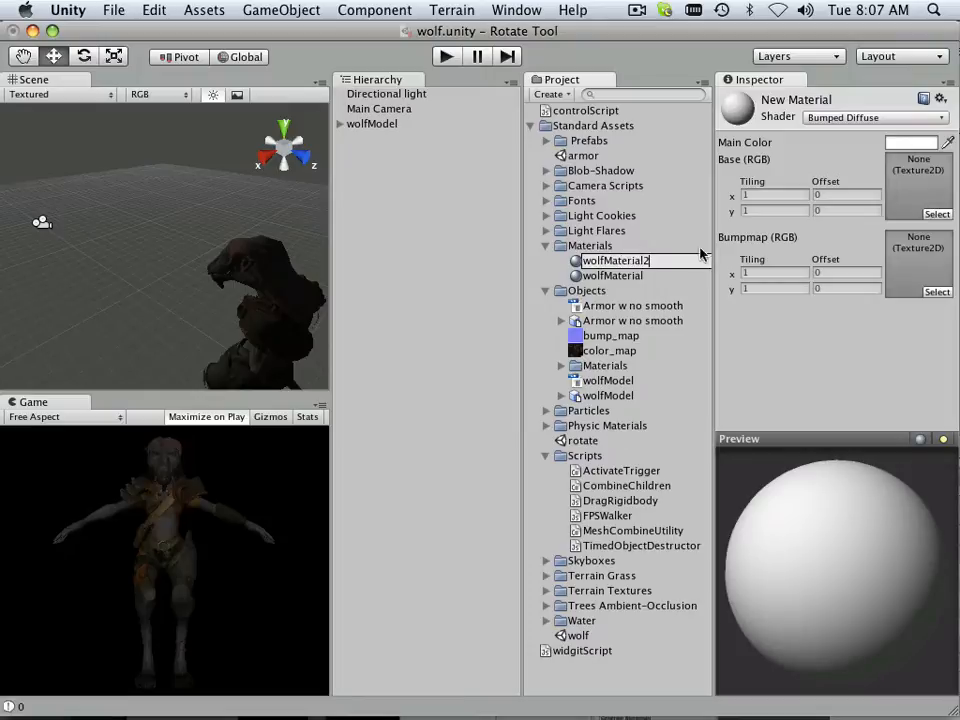
{"action": "left_click", "coordinate": [616, 276]}
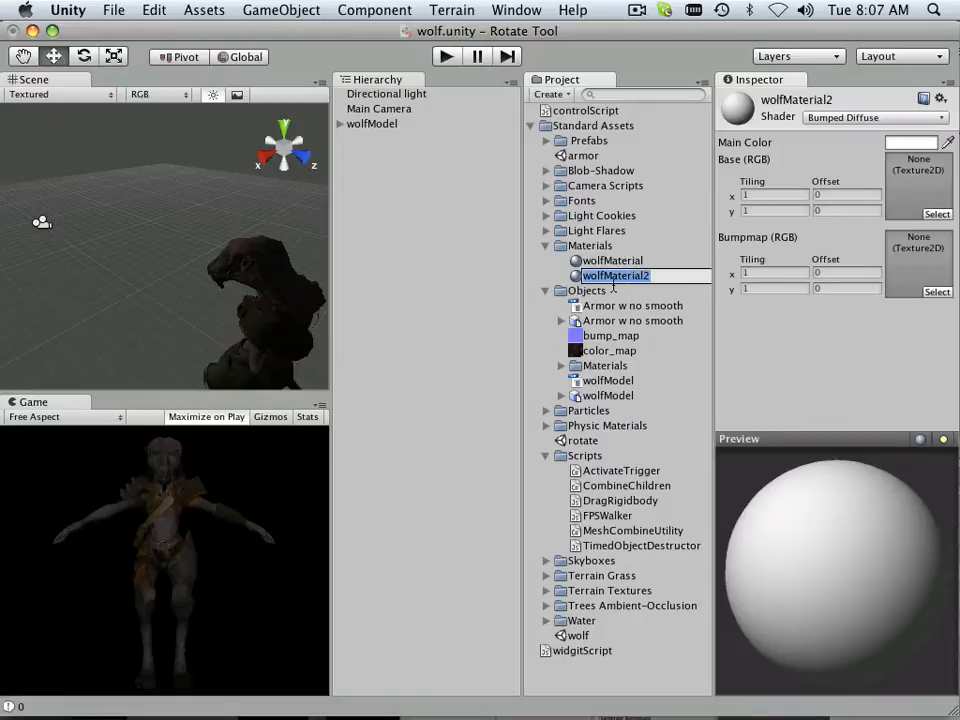
{"action": "left_click", "coordinate": [612, 336]}
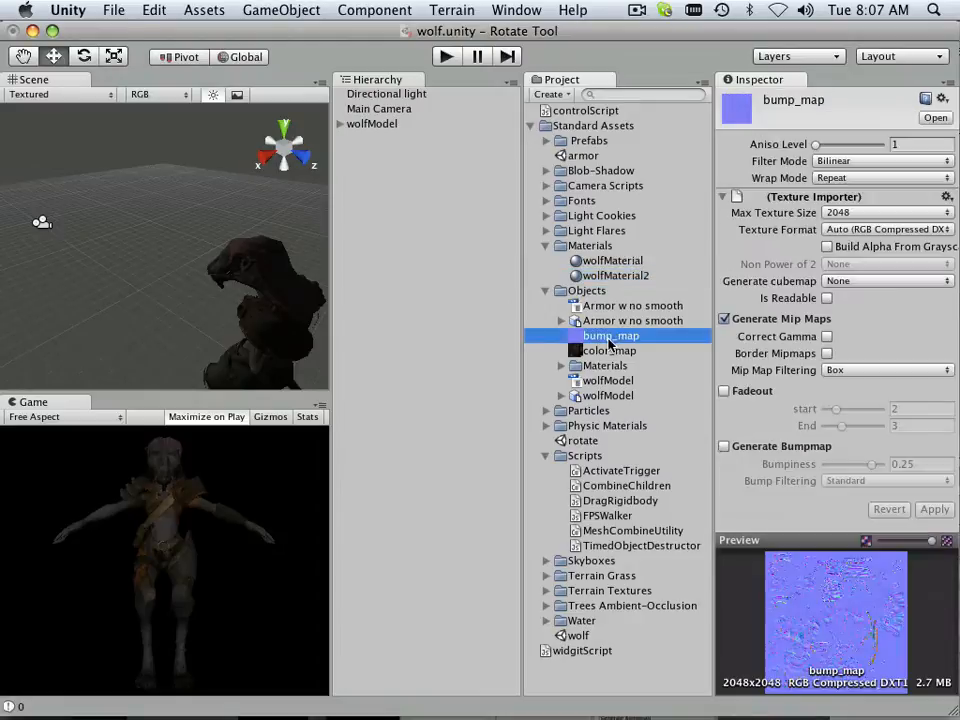
{"action": "left_click", "coordinate": [608, 350]}
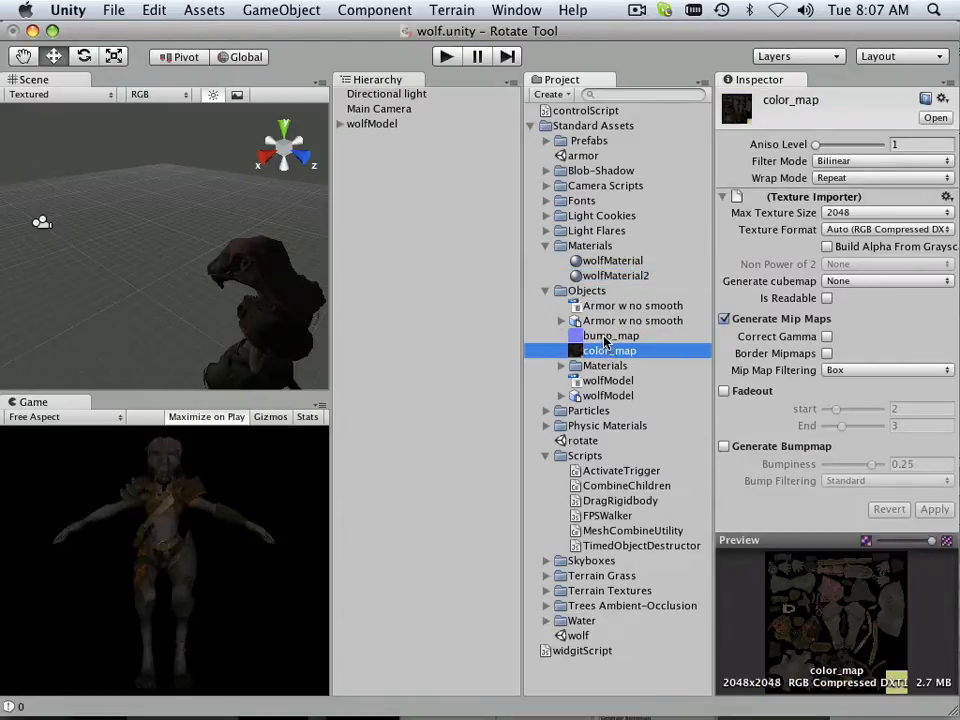
{"action": "left_click", "coordinate": [612, 336]}
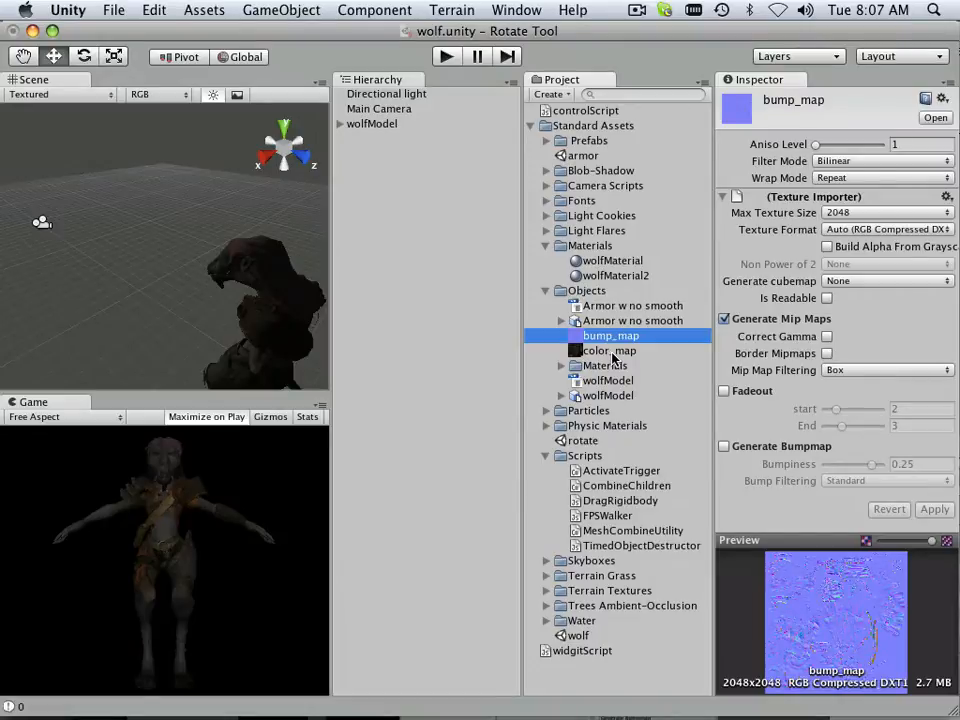
{"action": "left_click", "coordinate": [608, 350]}
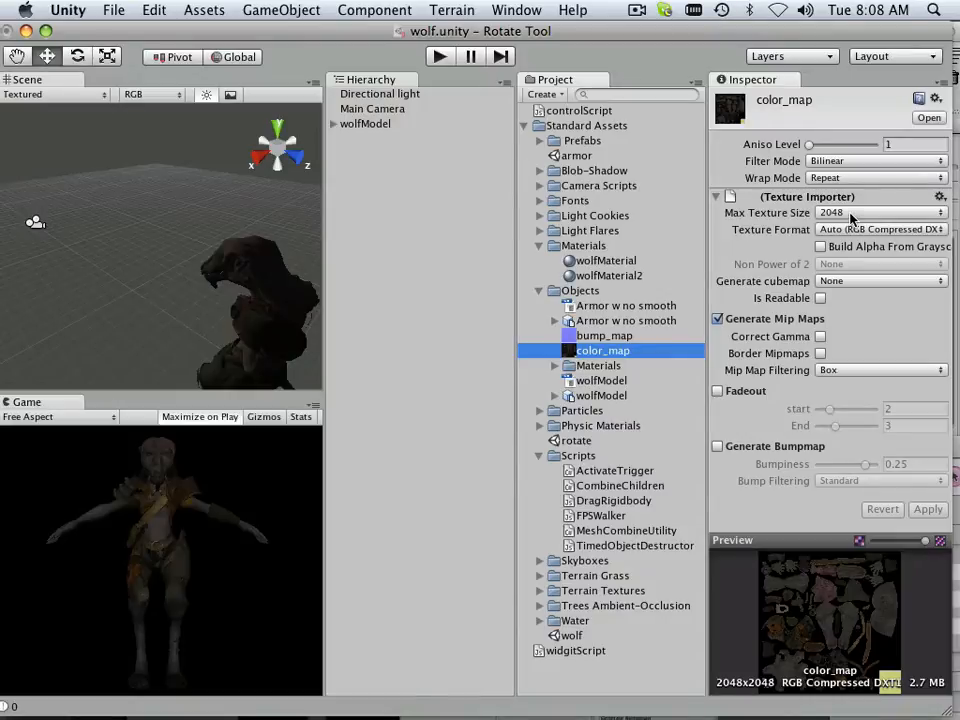
{"action": "mouse_move", "coordinate": [830, 212]}
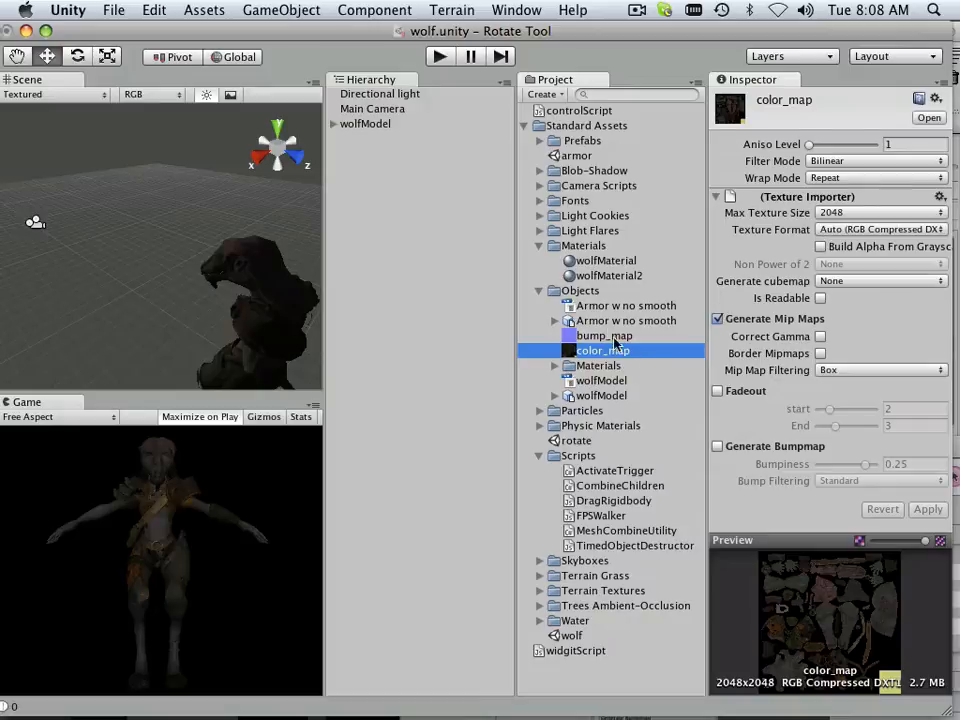
{"action": "left_click", "coordinate": [608, 276]}
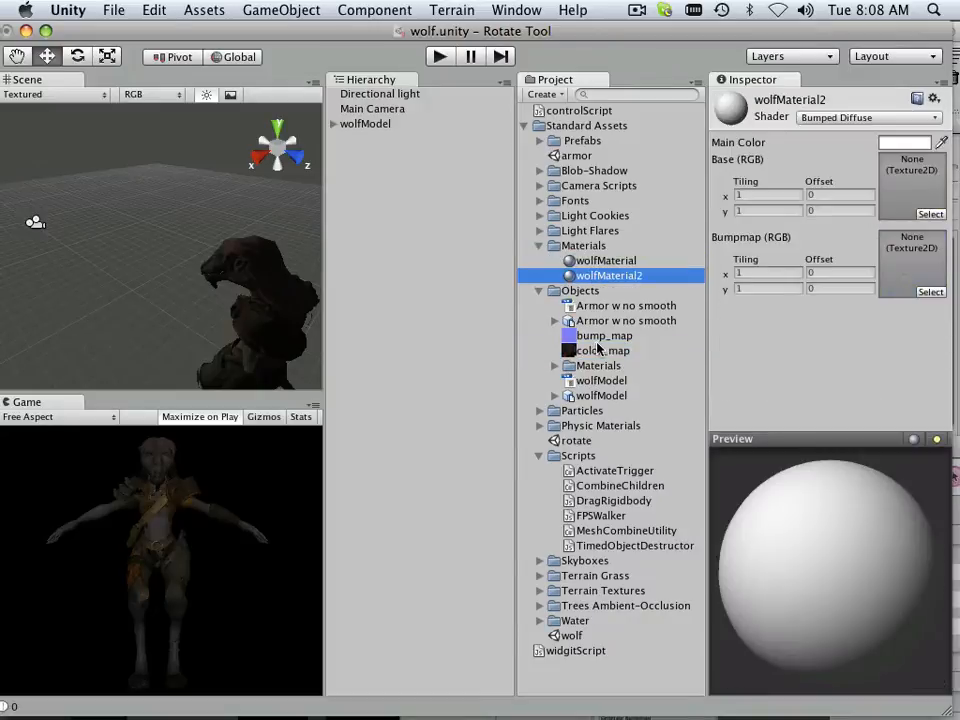
Select wolfModel in the Hierarchy and start play mode to show the armored wolf full-size
{"action": "left_click", "coordinate": [600, 350]}
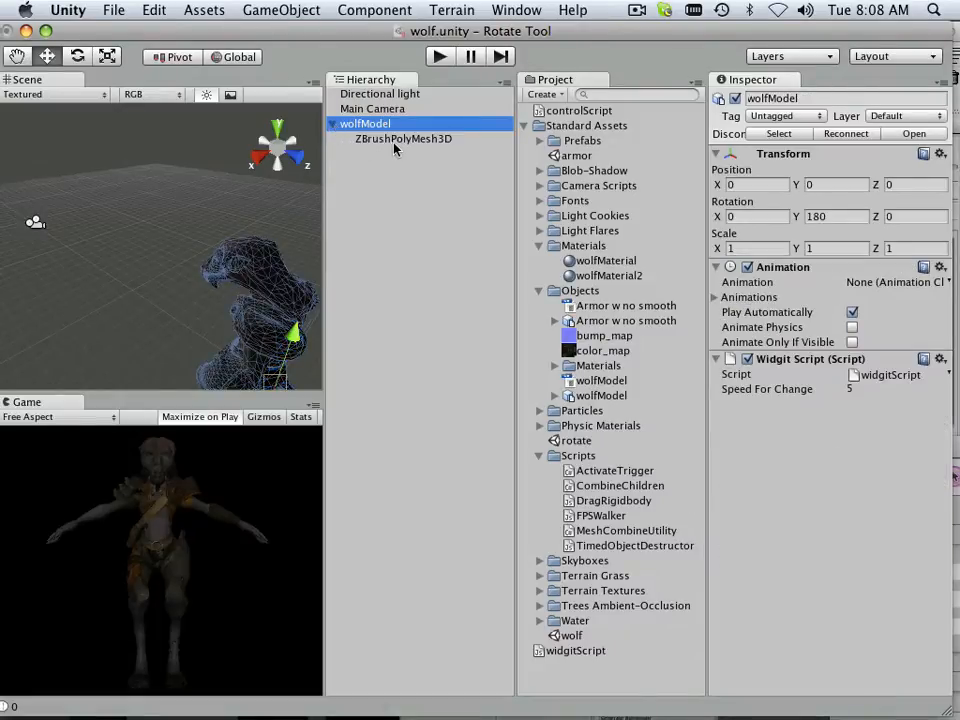
{"action": "left_click", "coordinate": [402, 138]}
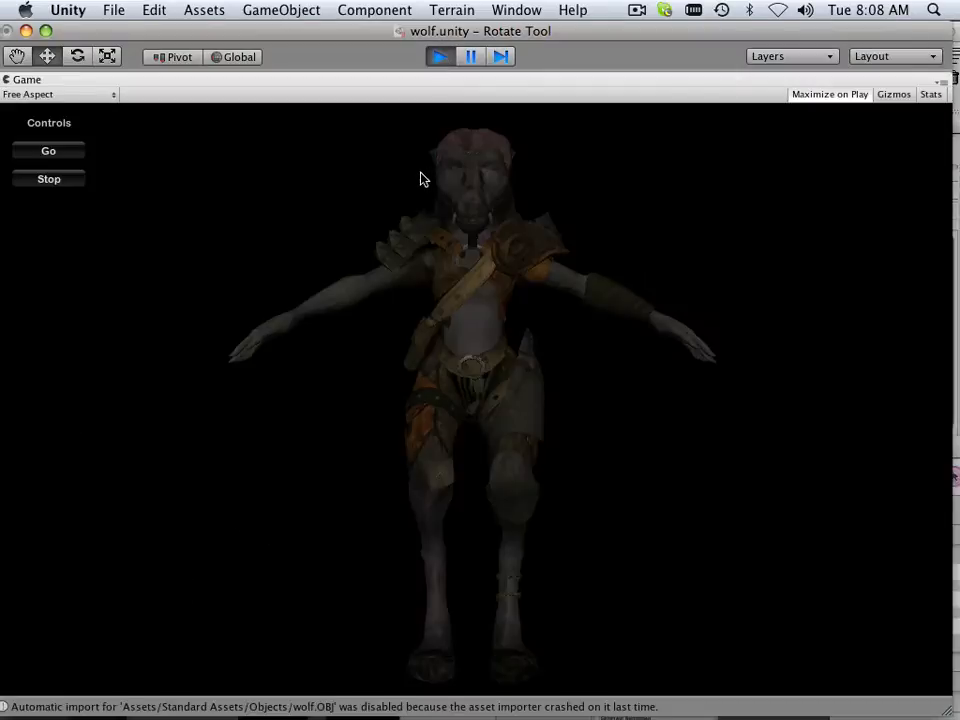
Rotate the wolf model with the Go button until its back faces the camera
{"action": "left_click", "coordinate": [48, 152]}
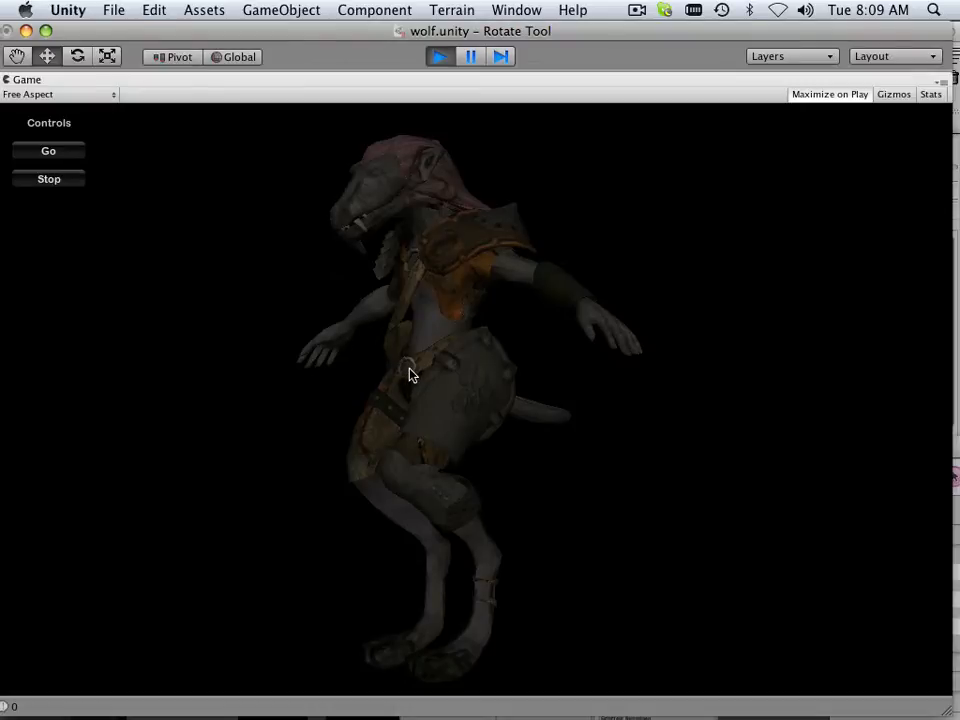
{"action": "left_click", "coordinate": [48, 150]}
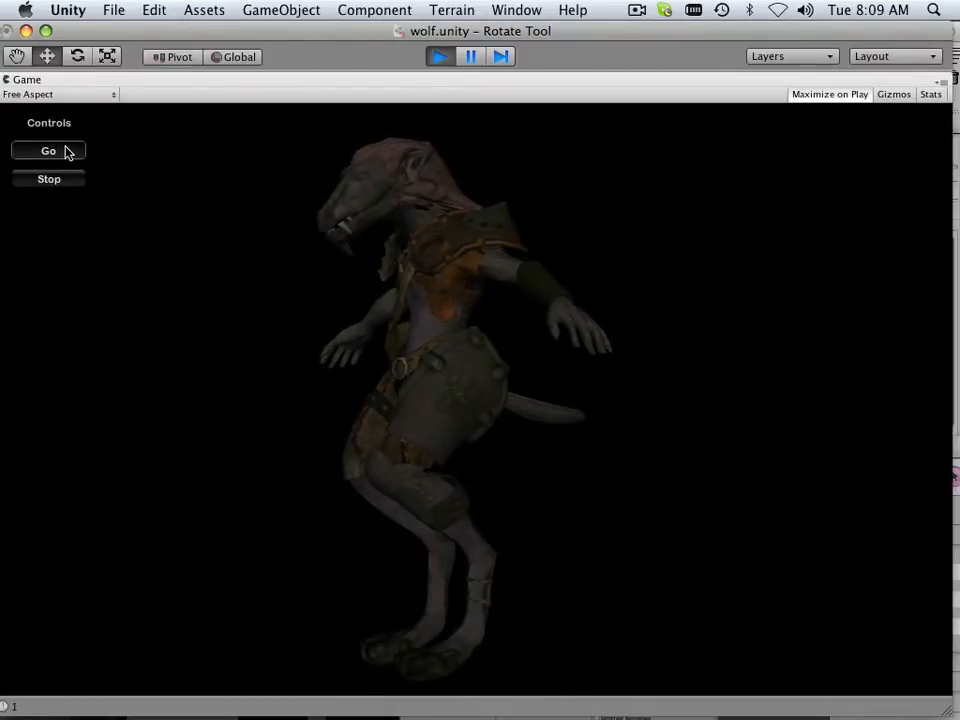
{"action": "left_click", "coordinate": [48, 150]}
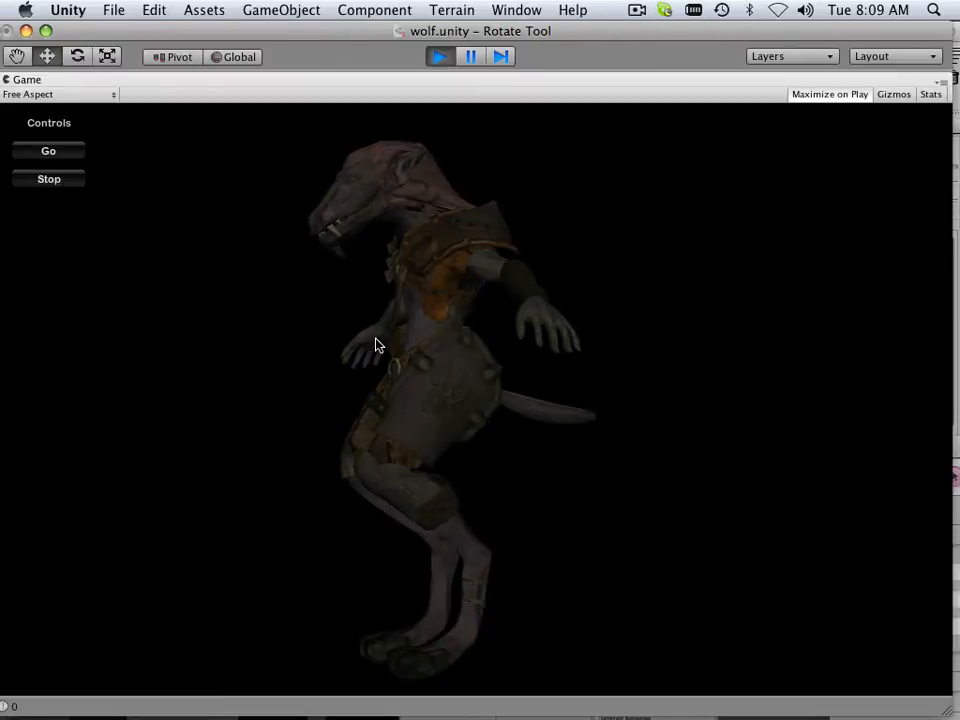
{"action": "left_click", "coordinate": [48, 152]}
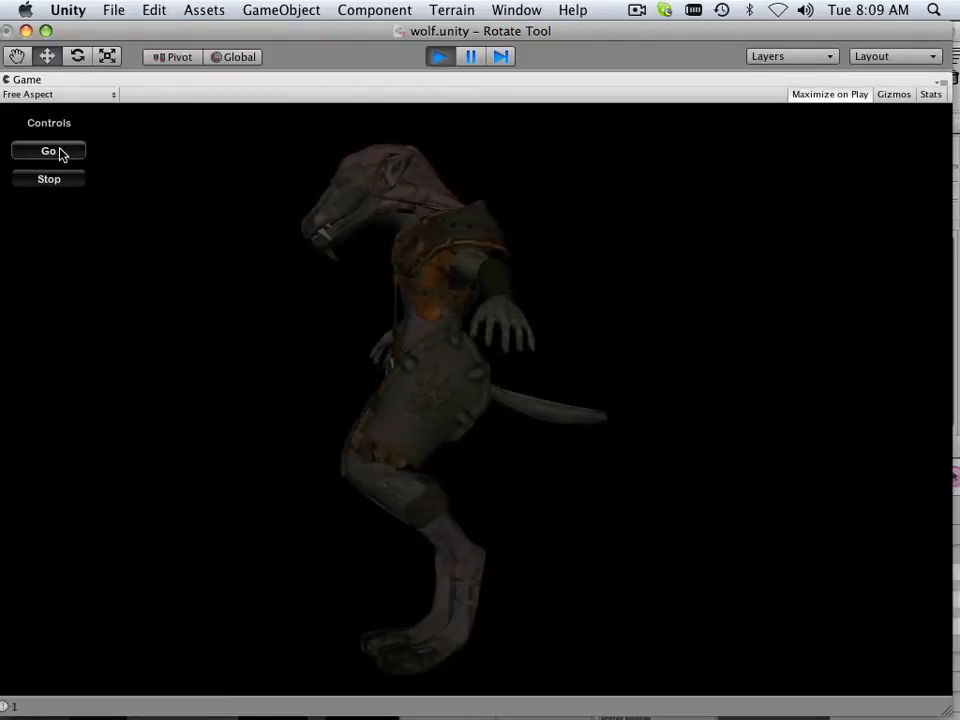
{"action": "left_click", "coordinate": [48, 152]}
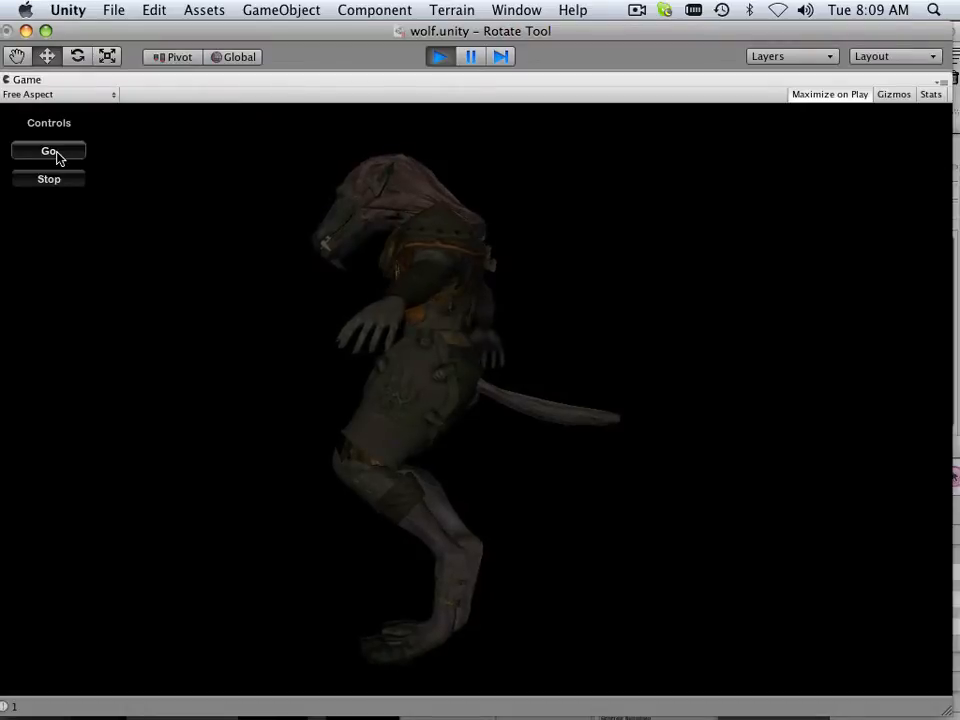
{"action": "left_click", "coordinate": [48, 152]}
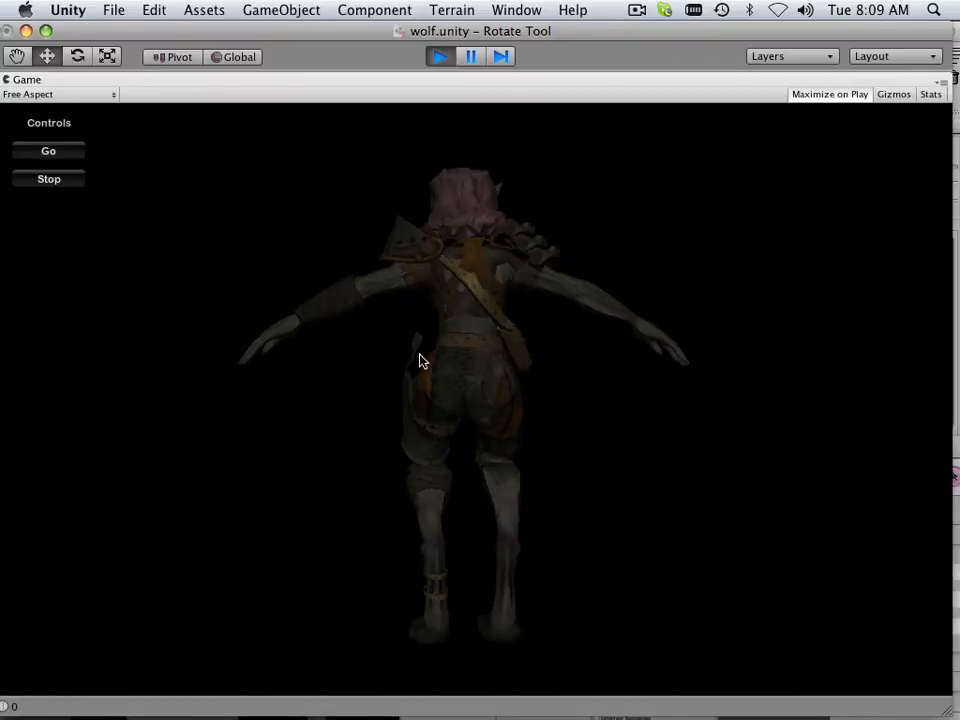
{"action": "mouse_move", "coordinate": [420, 368]}
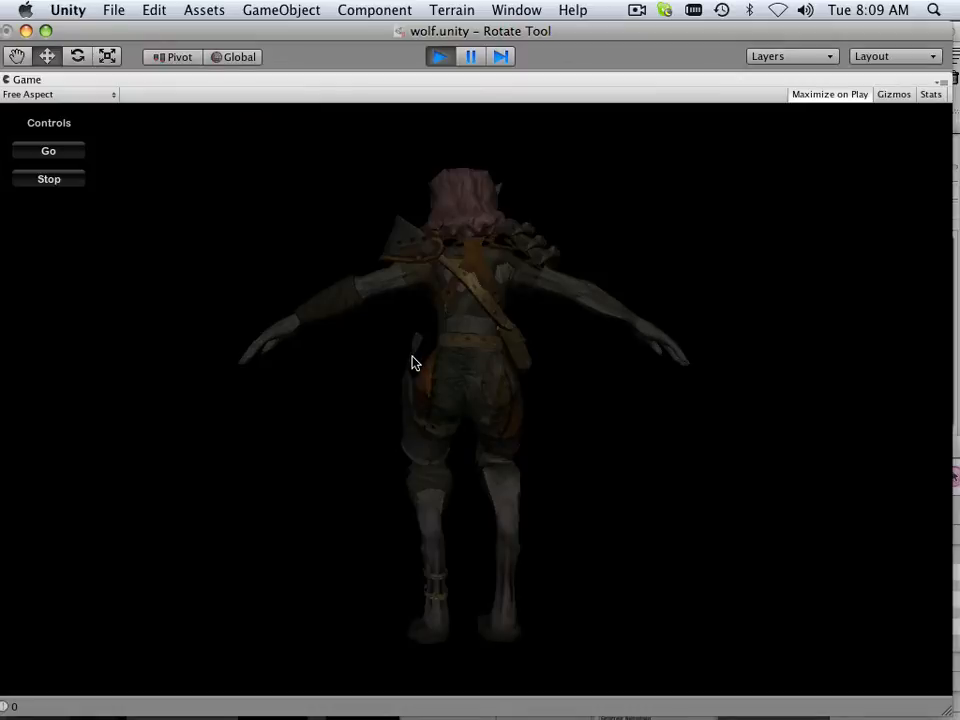
{"action": "left_click", "coordinate": [48, 152]}
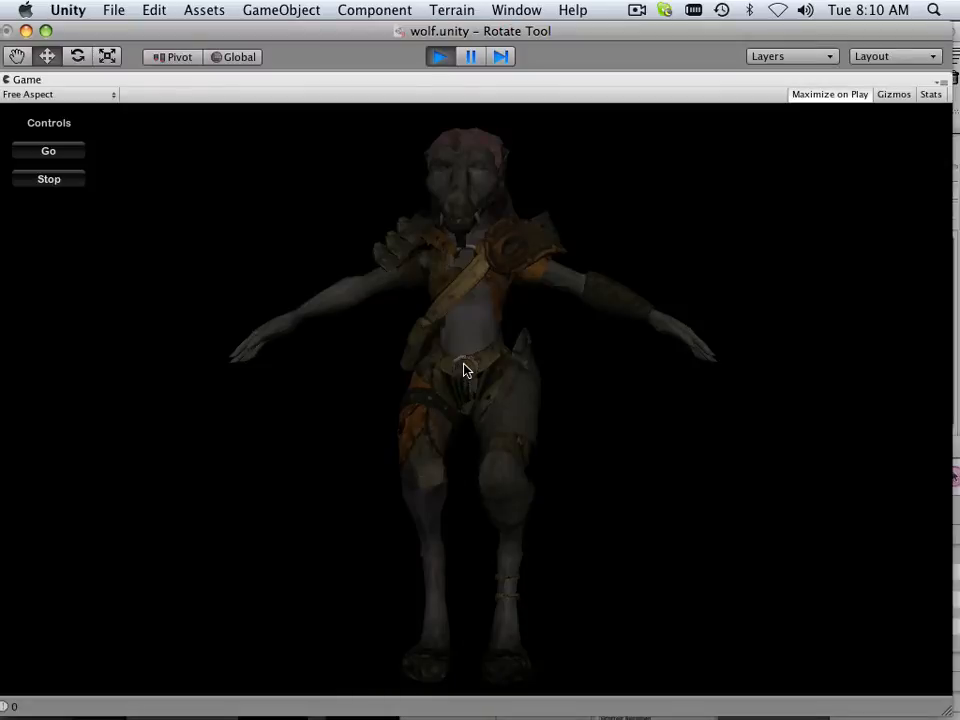
{"action": "mouse_move", "coordinate": [460, 366]}
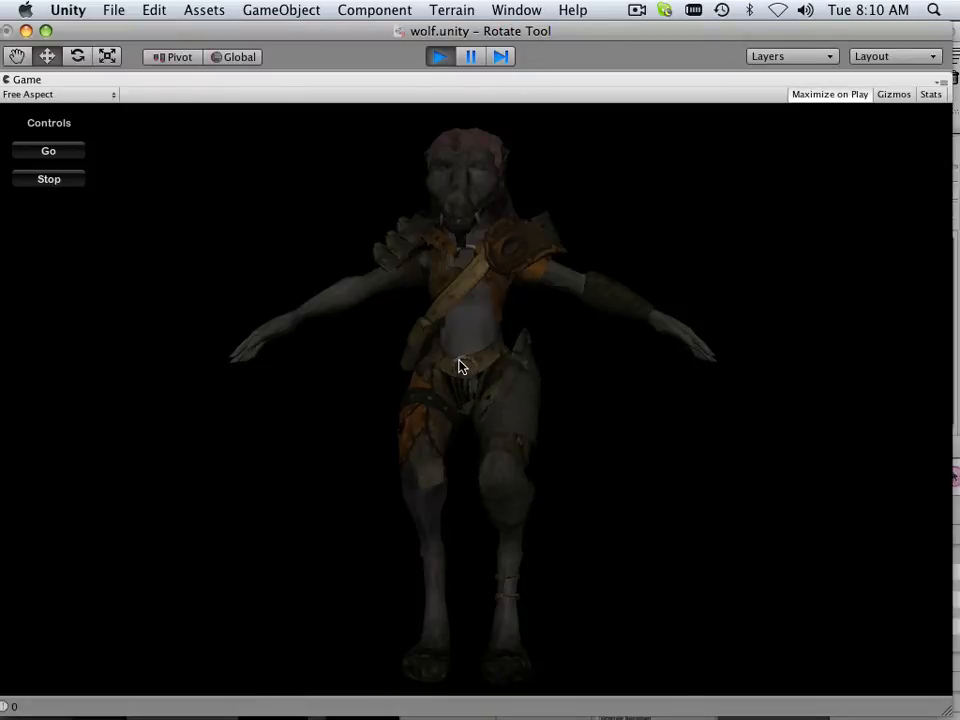
{"action": "mouse_move", "coordinate": [448, 368]}
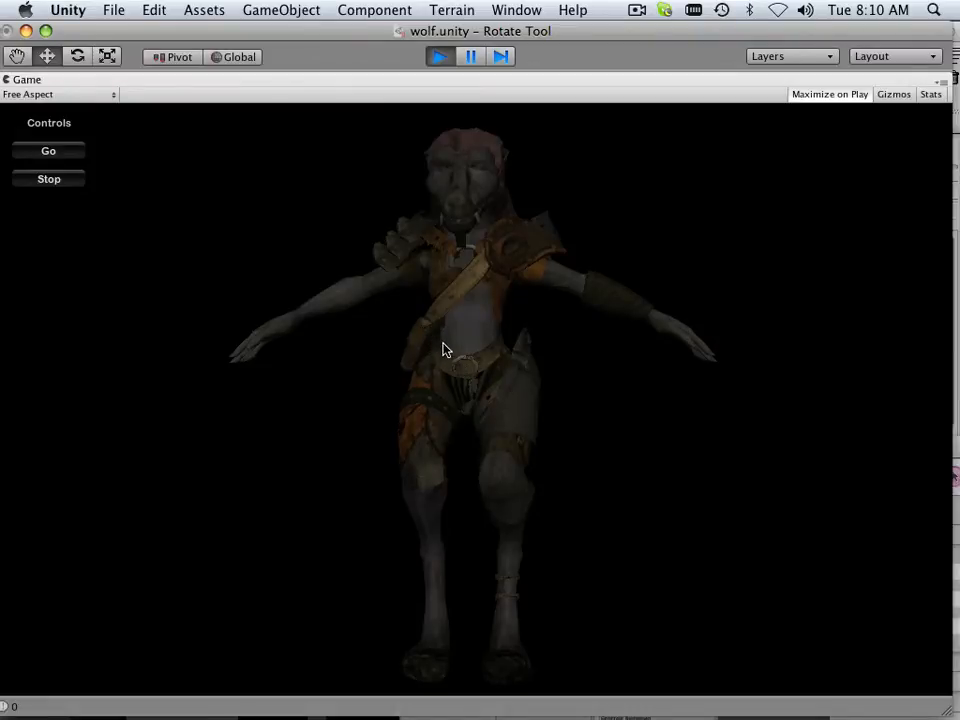
{"action": "mouse_move", "coordinate": [336, 264]}
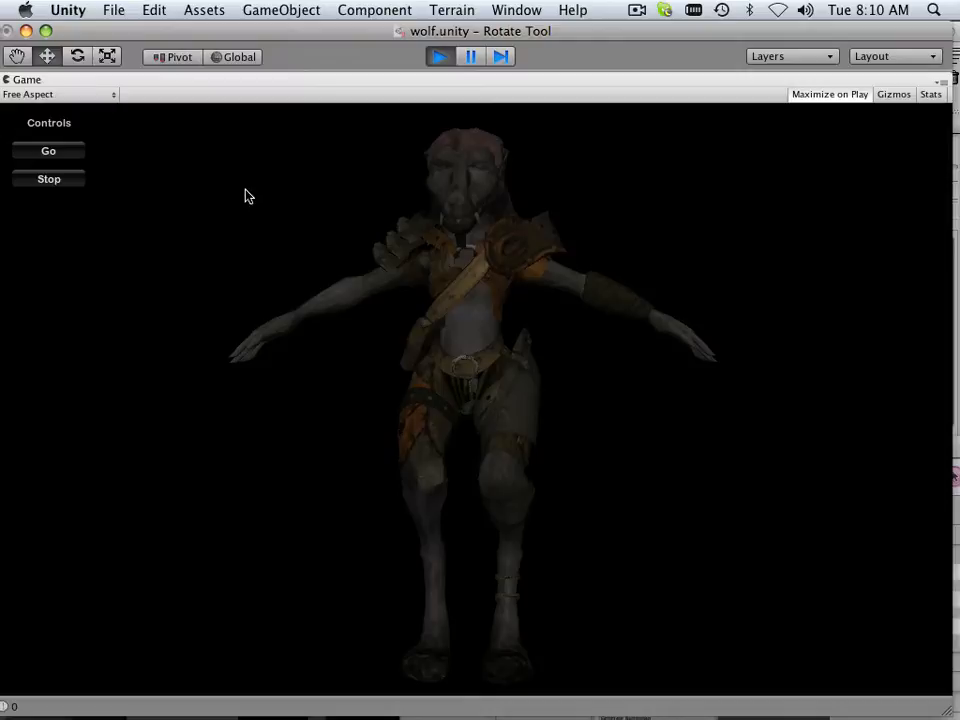
{"action": "mouse_move", "coordinate": [788, 172]}
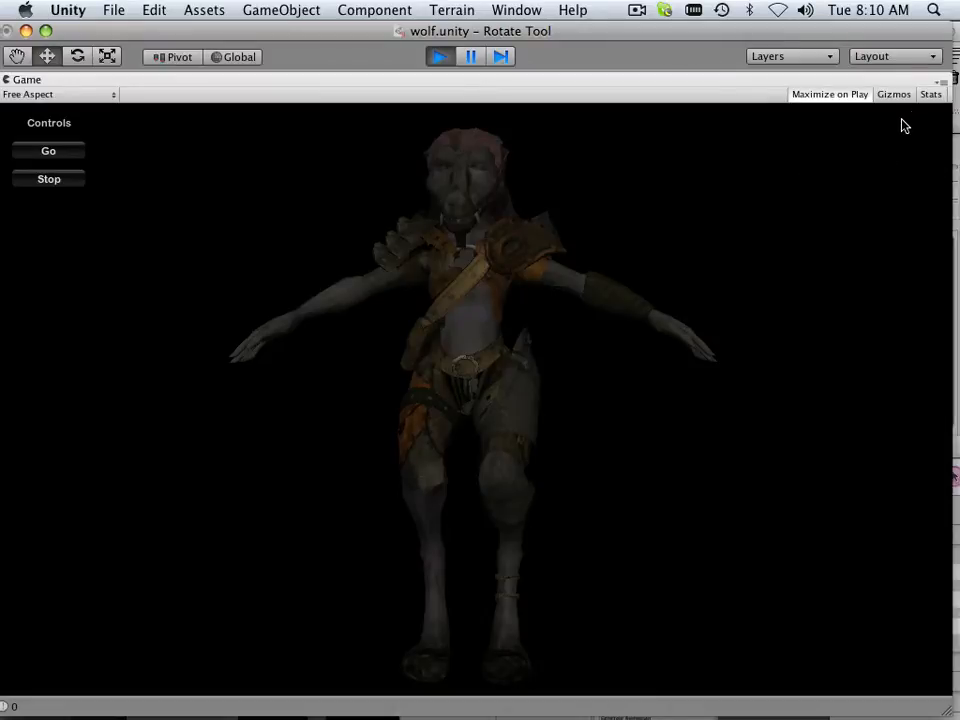
{"action": "mouse_move", "coordinate": [900, 186]}
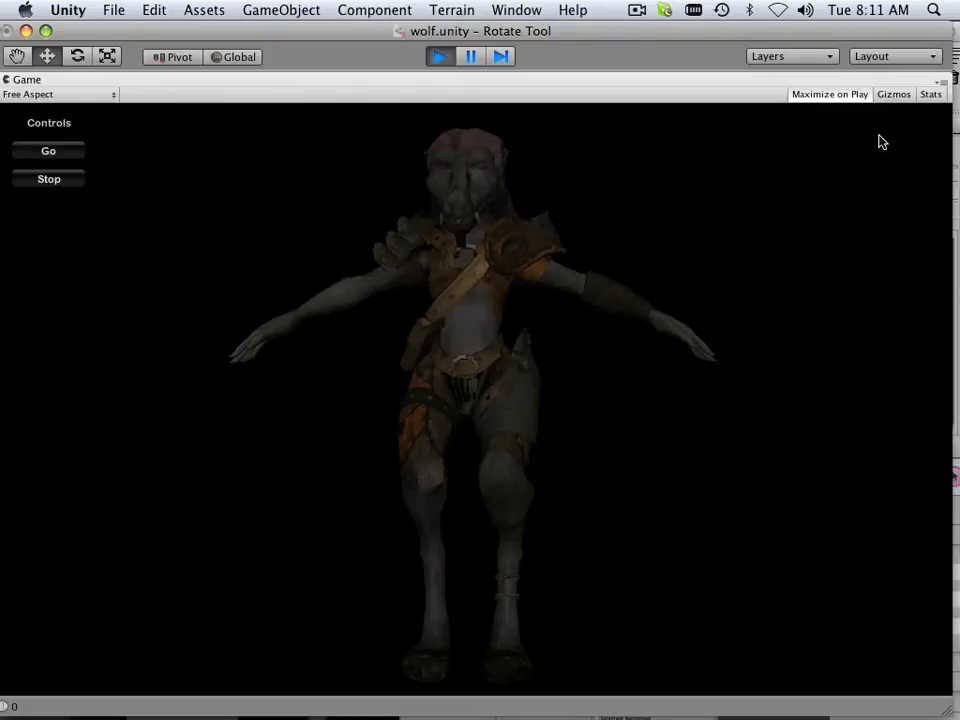
{"action": "mouse_move", "coordinate": [892, 170]}
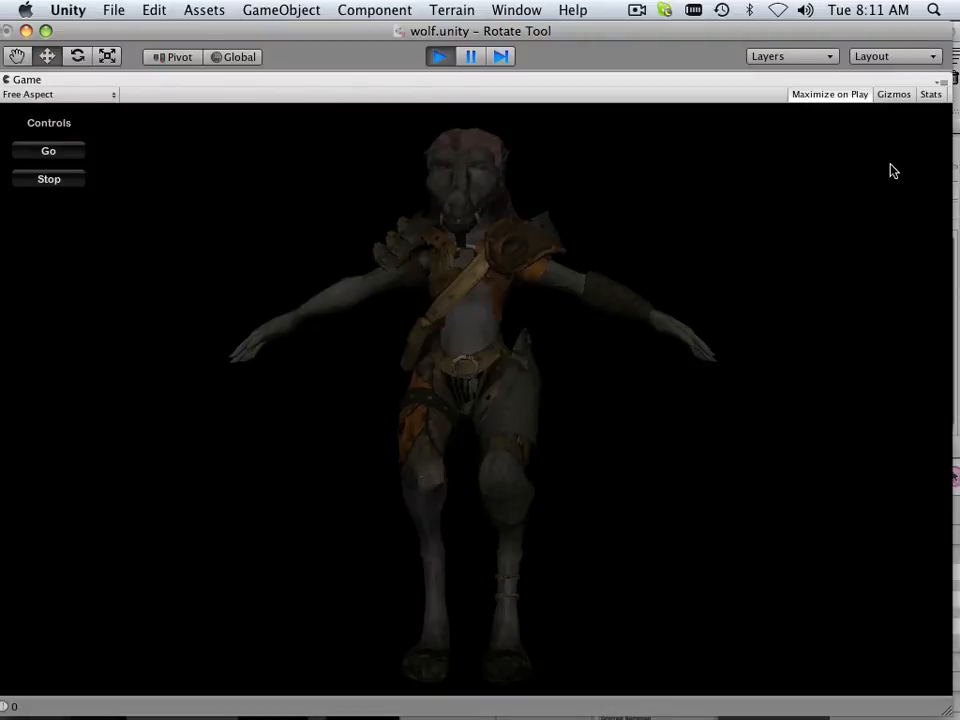
{"action": "mouse_move", "coordinate": [476, 292]}
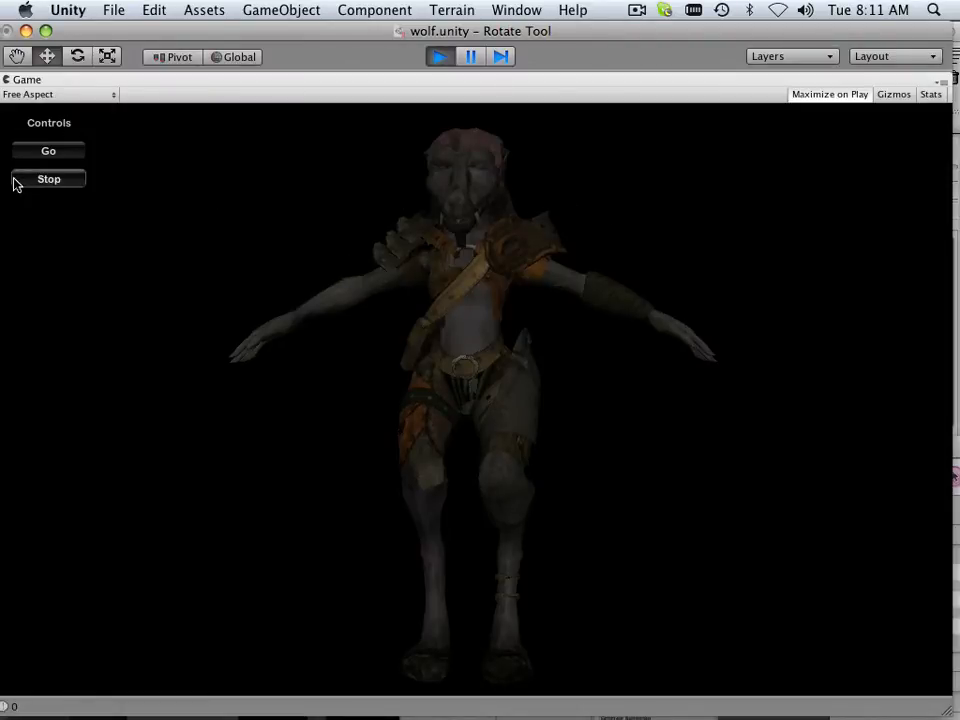
{"action": "mouse_move", "coordinate": [144, 220]}
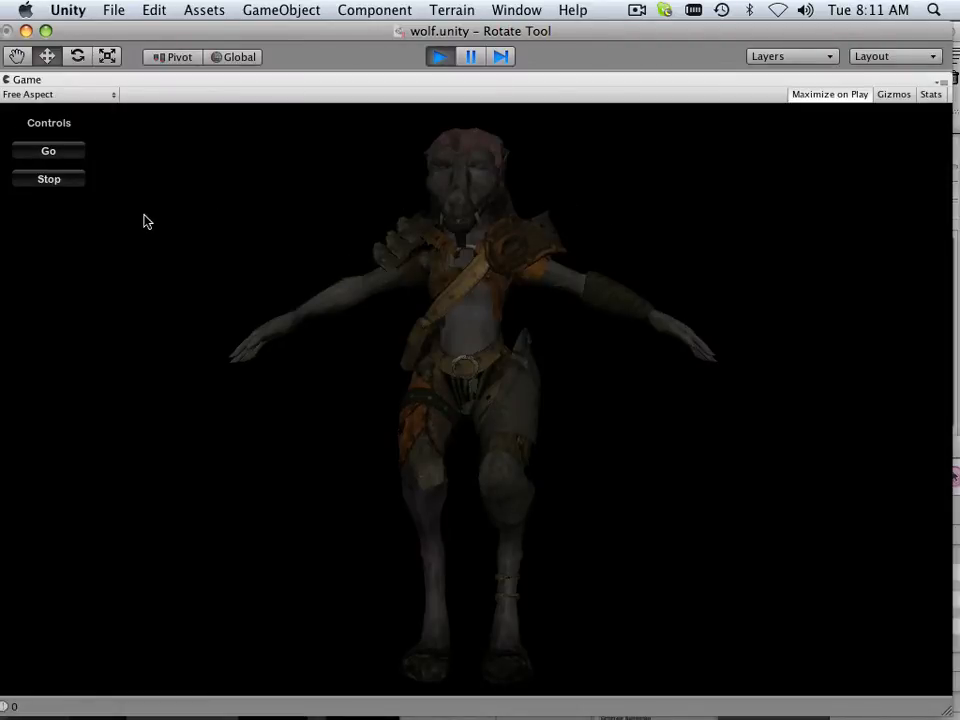
Trigger the game's Go action again, then switch to Firefox from the Dock
{"action": "left_click", "coordinate": [48, 152]}
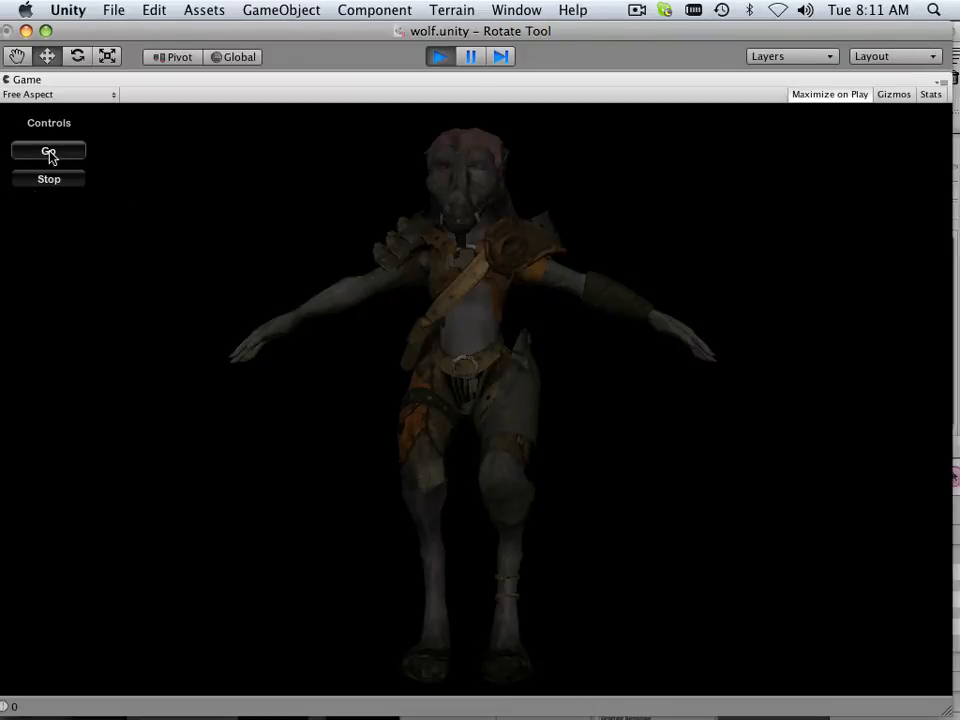
{"action": "left_click", "coordinate": [48, 152]}
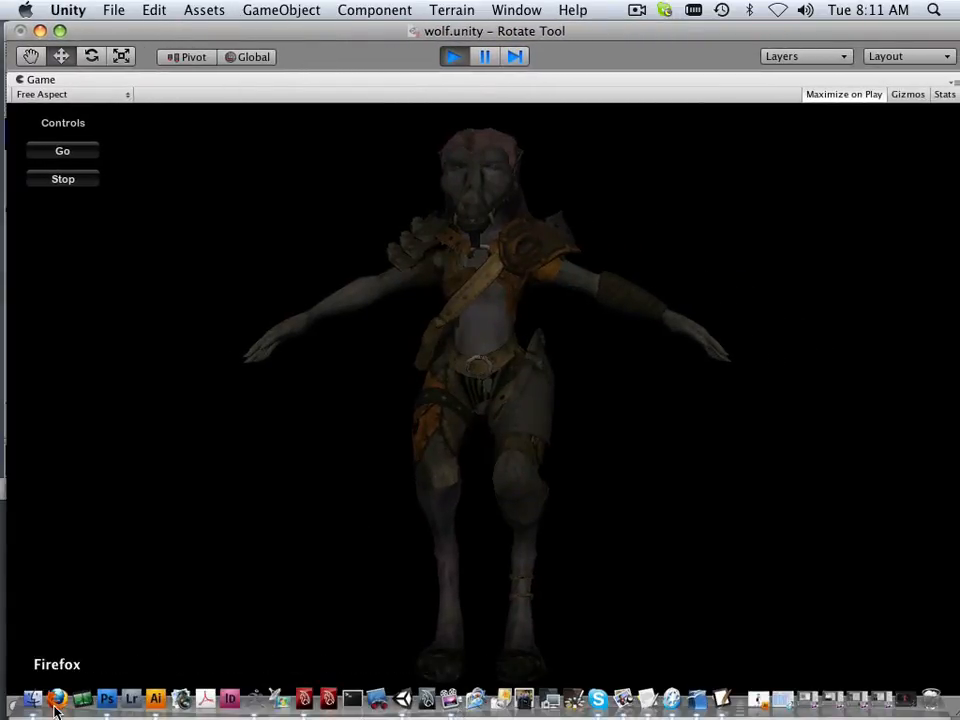
{"action": "left_click", "coordinate": [56, 698]}
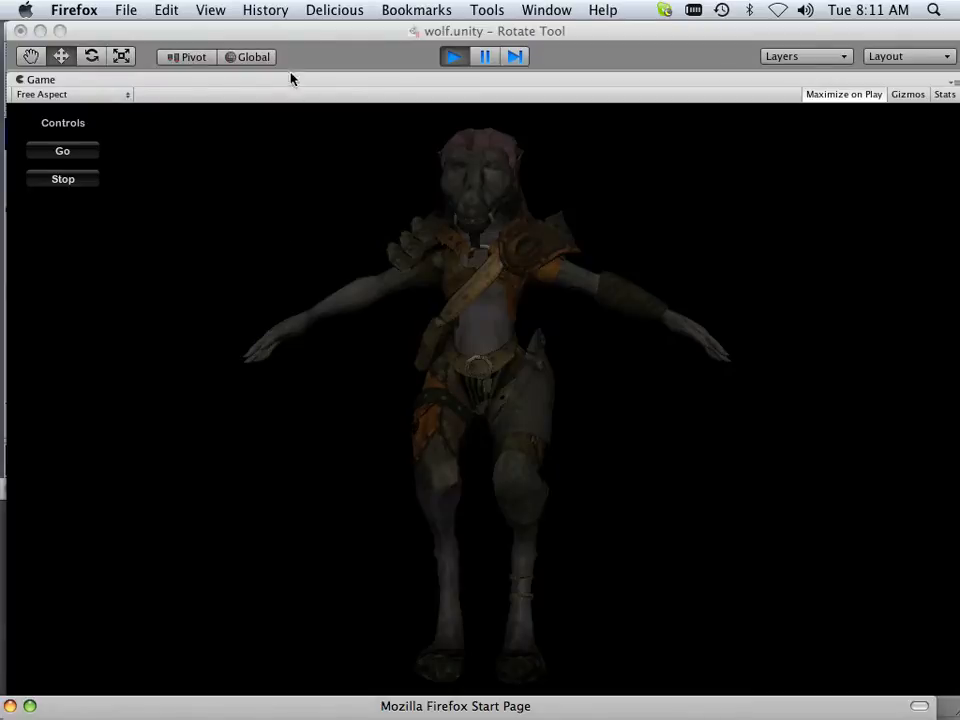
{"action": "mouse_move", "coordinate": [300, 74]}
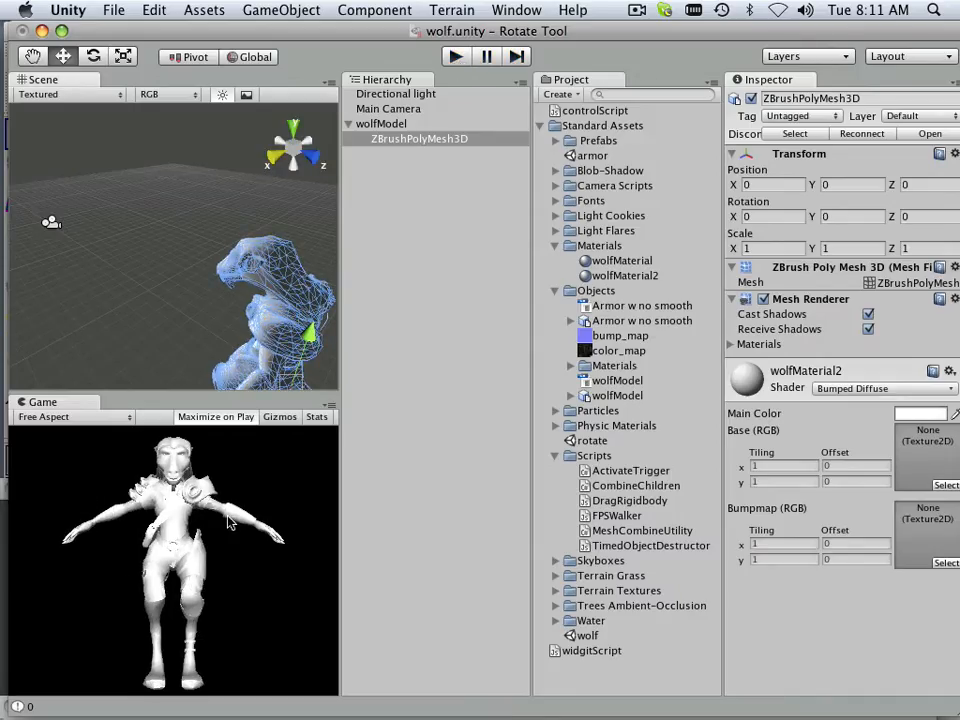
{"action": "mouse_move", "coordinate": [16, 464]}
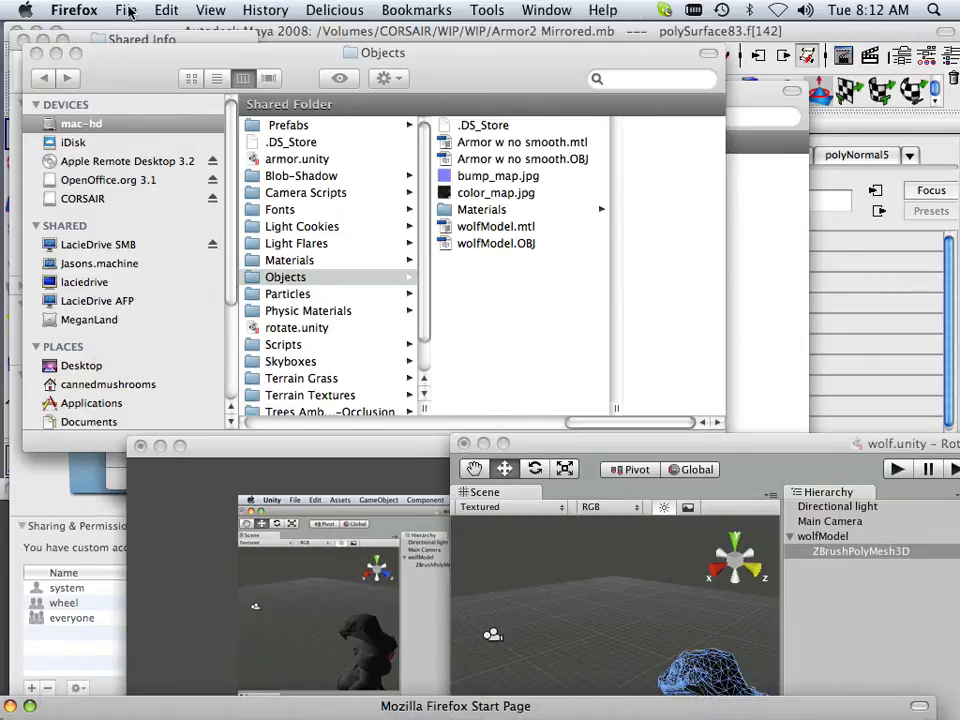
Search Google for 'unity', go to unity3d.com and reach its Community page via Resources
{"action": "left_click", "coordinate": [128, 12]}
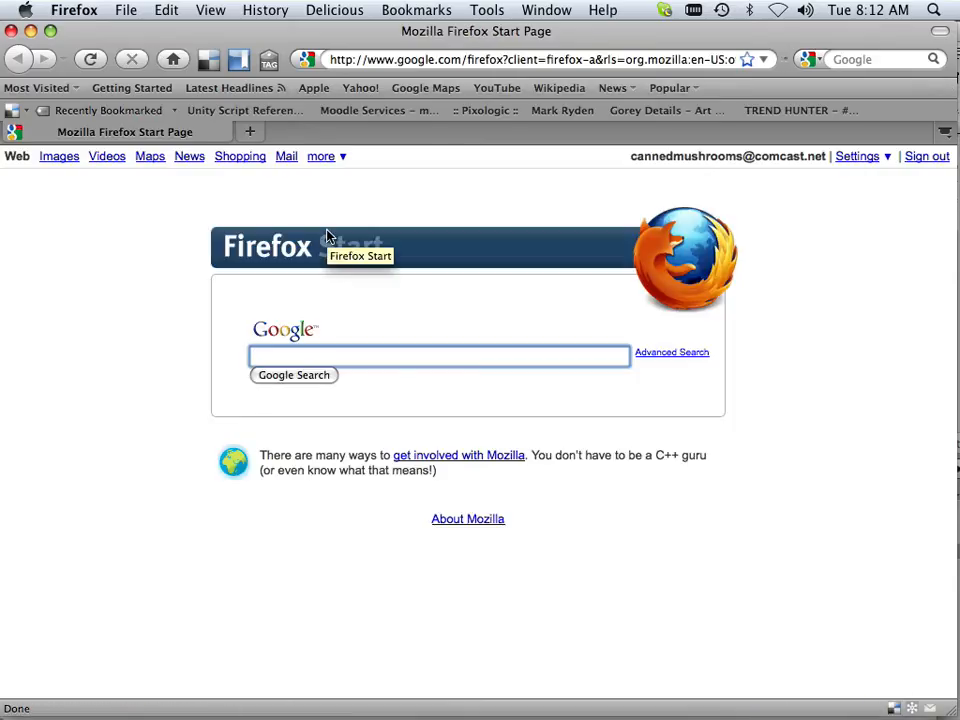
{"action": "type", "text": "unity"}
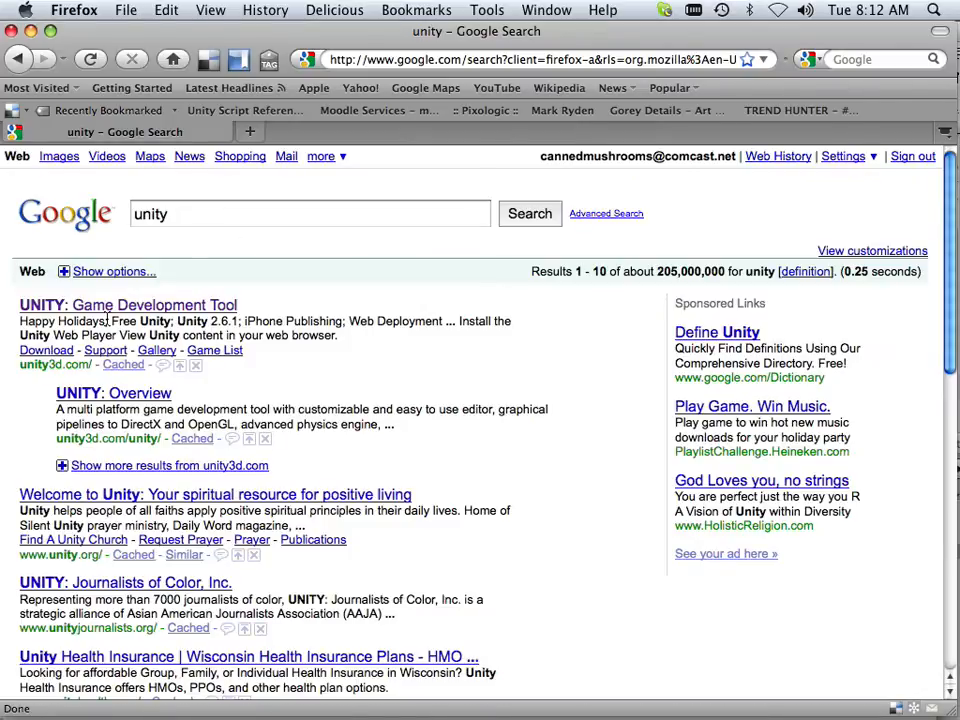
{"action": "left_click", "coordinate": [128, 304]}
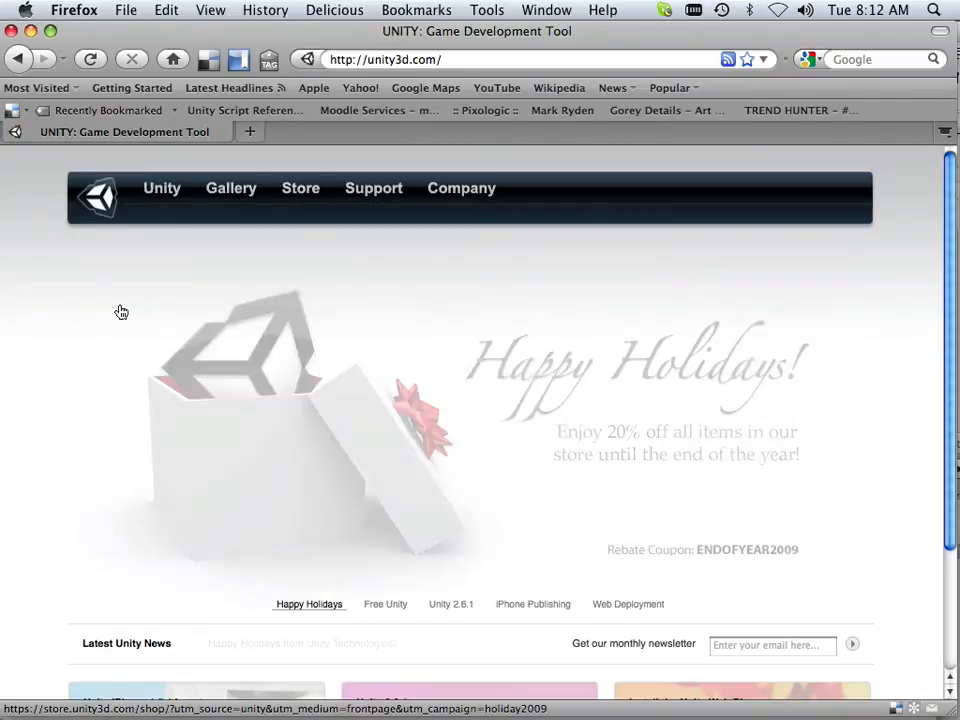
{"action": "left_click", "coordinate": [372, 188]}
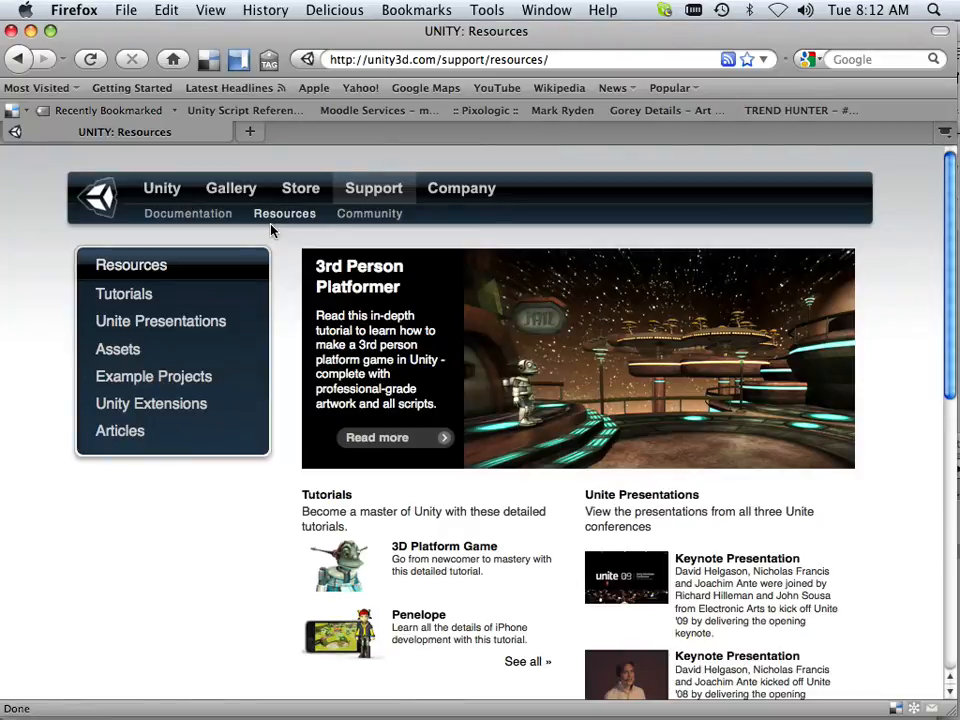
{"action": "left_click", "coordinate": [368, 212]}
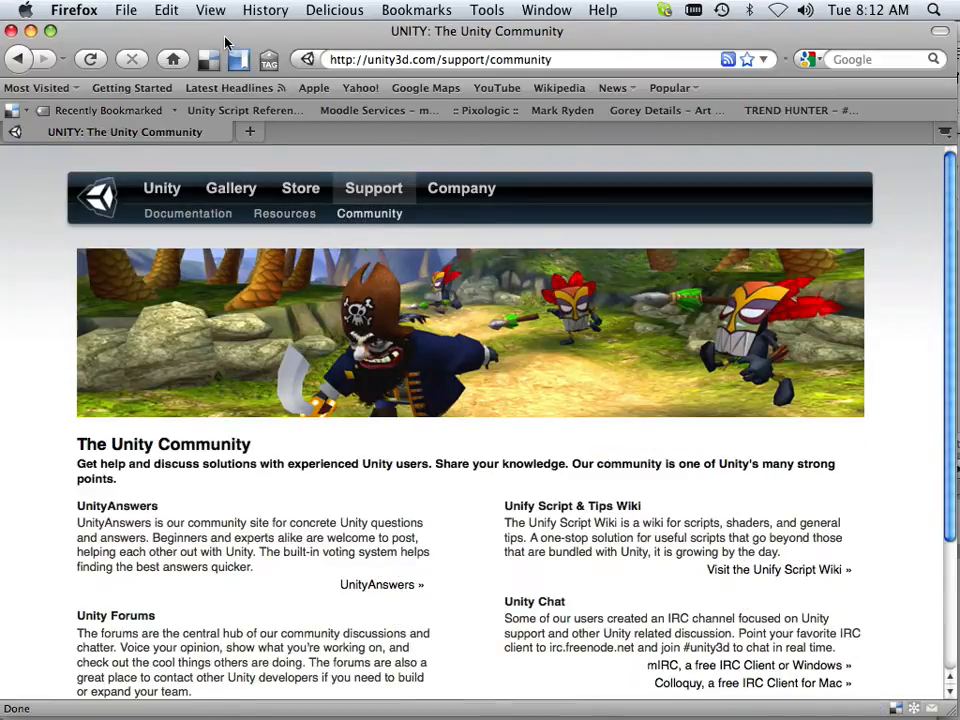
Follow the community page's Script Wiki link to the Unify Community Wiki
{"action": "scroll", "scroll_direction": "down", "scroll_amount": 3}
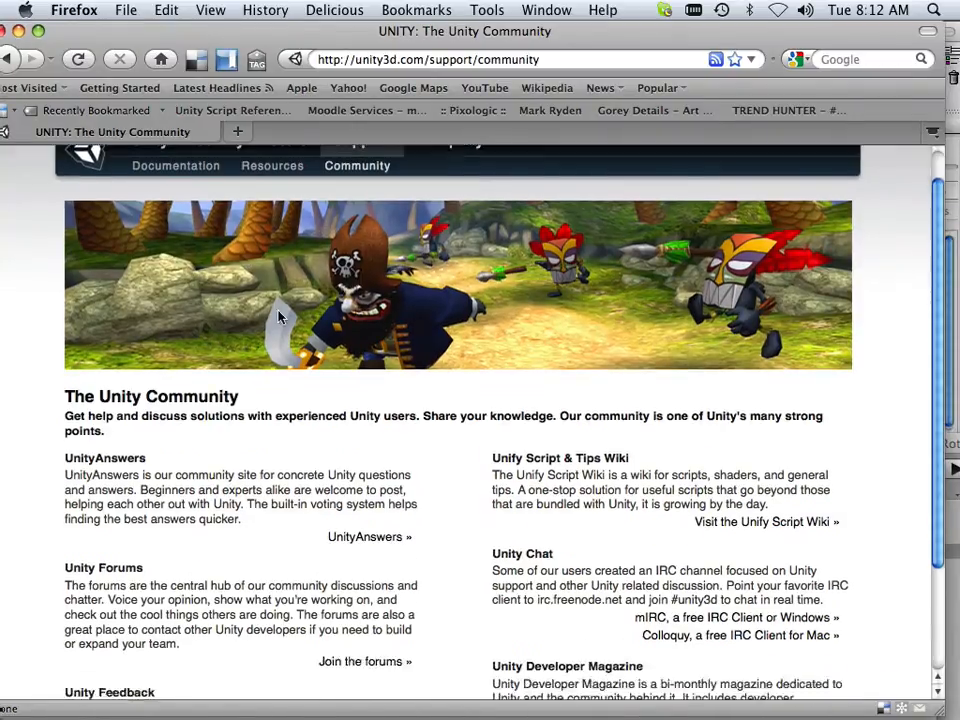
{"action": "scroll", "scroll_direction": "down", "scroll_amount": 3}
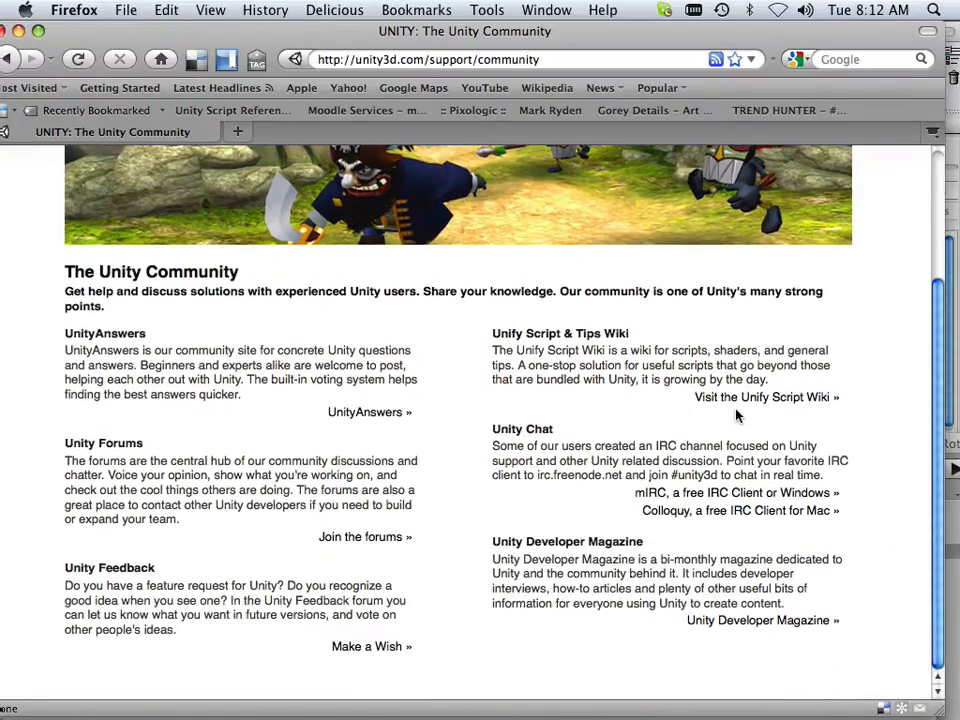
{"action": "left_click", "coordinate": [768, 396]}
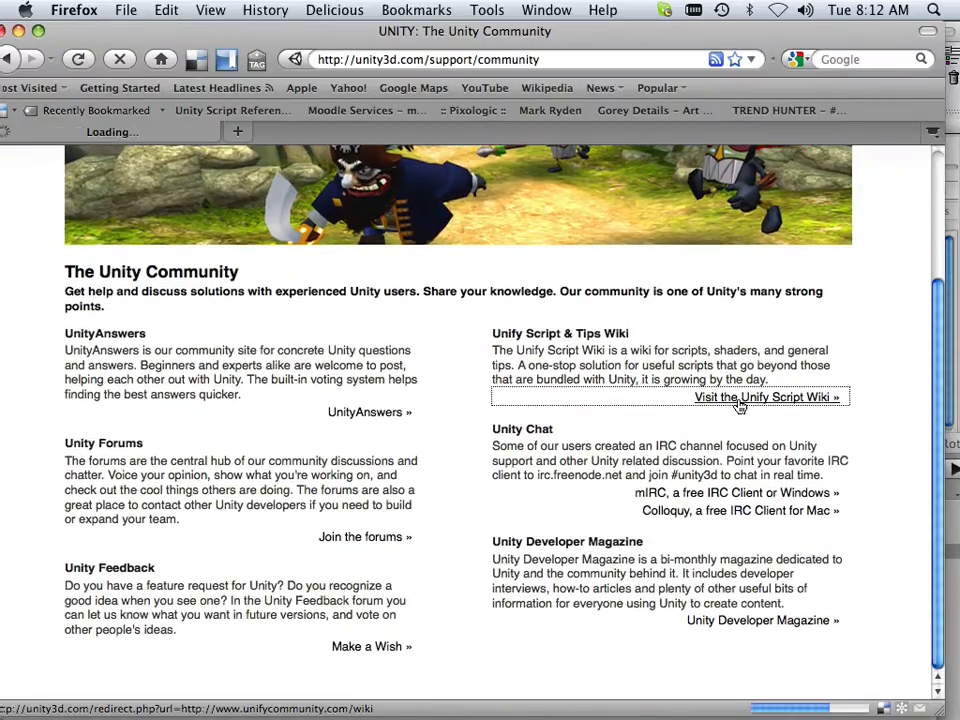
{"action": "left_click", "coordinate": [766, 396]}
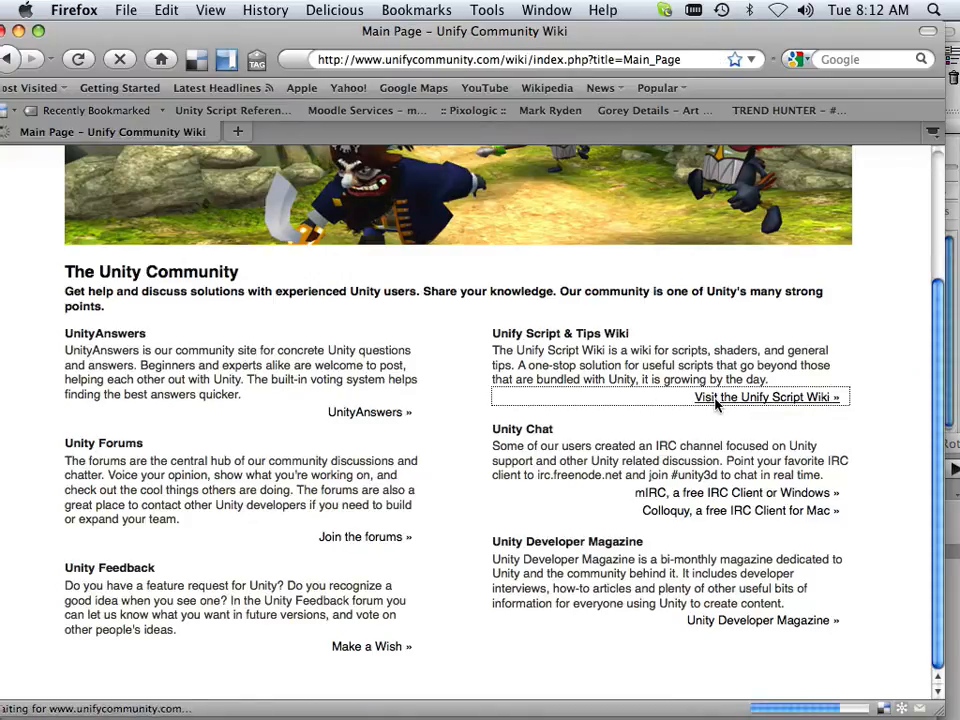
{"action": "left_click", "coordinate": [764, 396]}
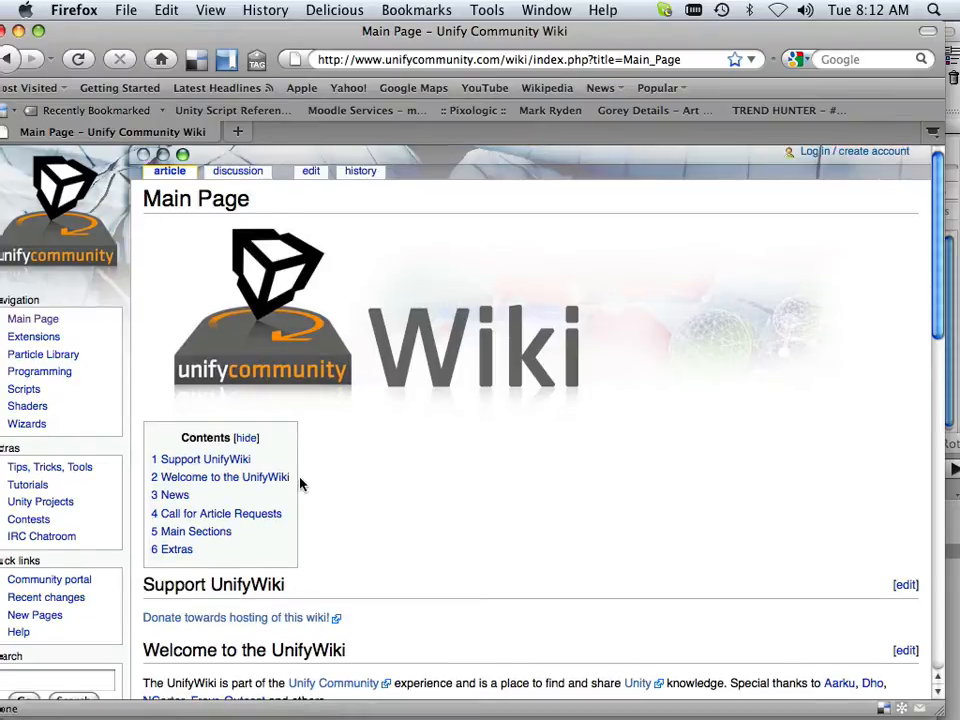
Go to the Unity Projects page from the wiki sidebar
{"action": "scroll", "scroll_direction": "down", "scroll_amount": 3}
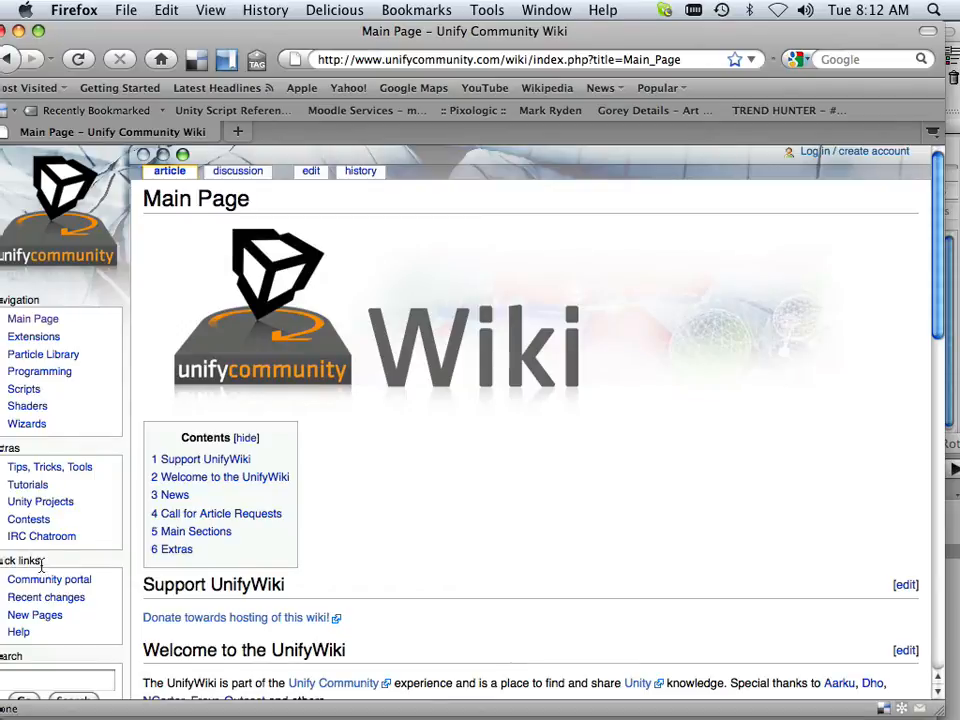
{"action": "scroll", "scroll_direction": "down", "scroll_amount": 3}
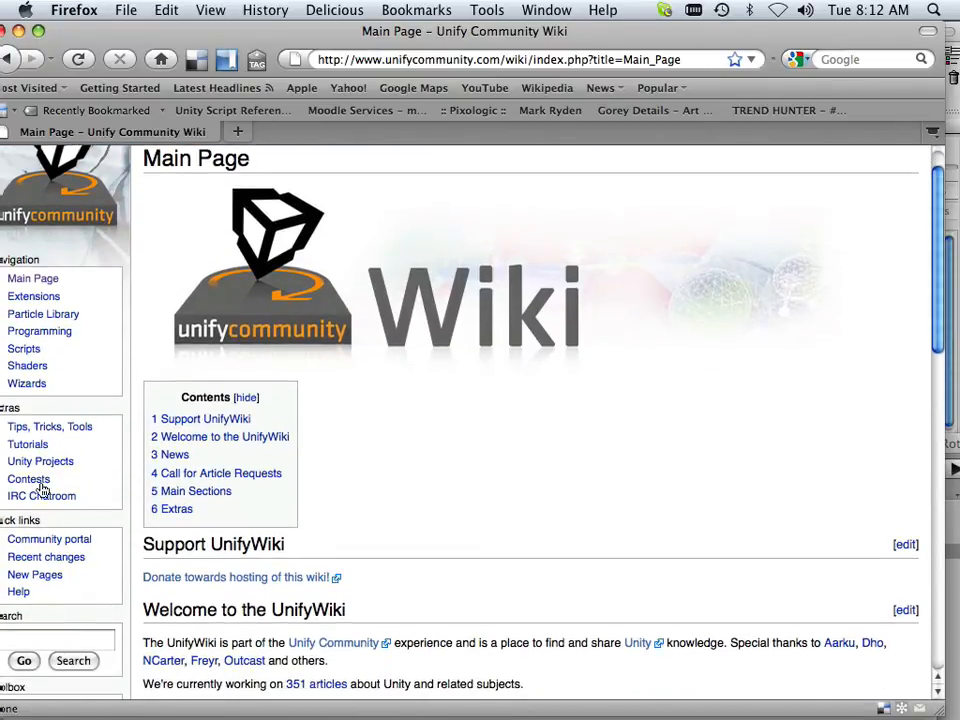
{"action": "left_click", "coordinate": [36, 460]}
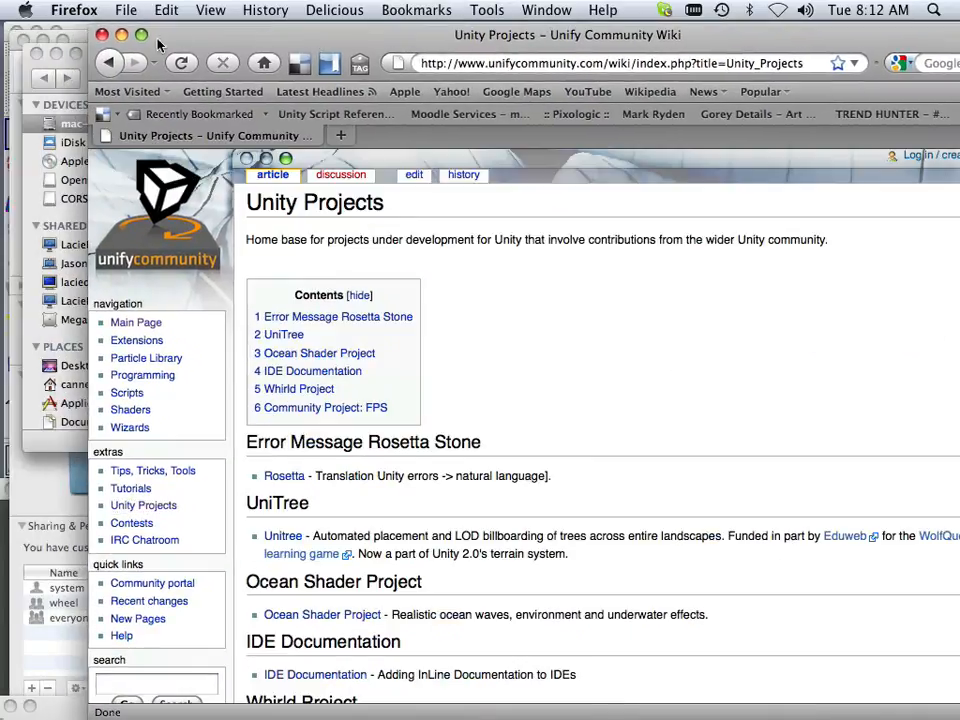
{"action": "mouse_move", "coordinate": [108, 62]}
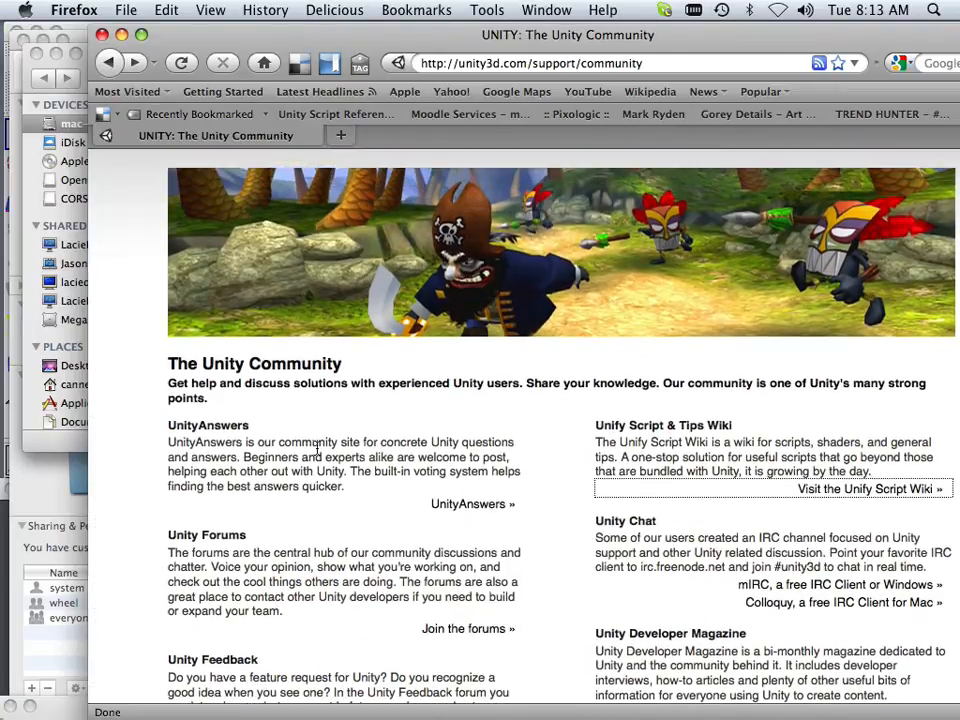
Go to Unity's Documentation page and its Reference Manual
{"action": "scroll", "scroll_direction": "down", "scroll_amount": 3}
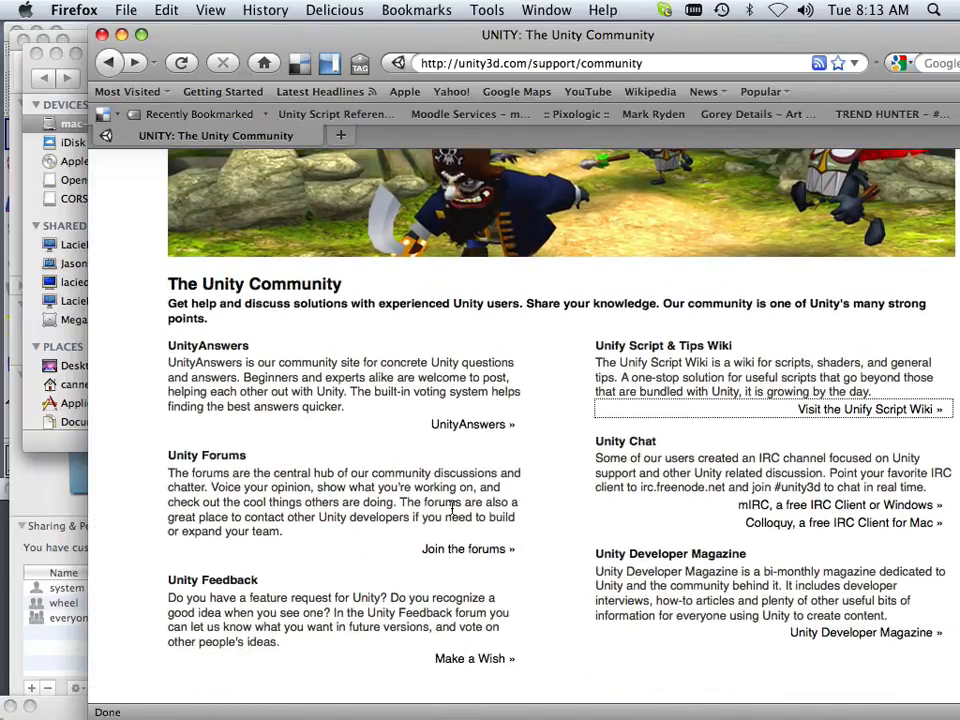
{"action": "scroll", "scroll_direction": "up", "scroll_amount": 3}
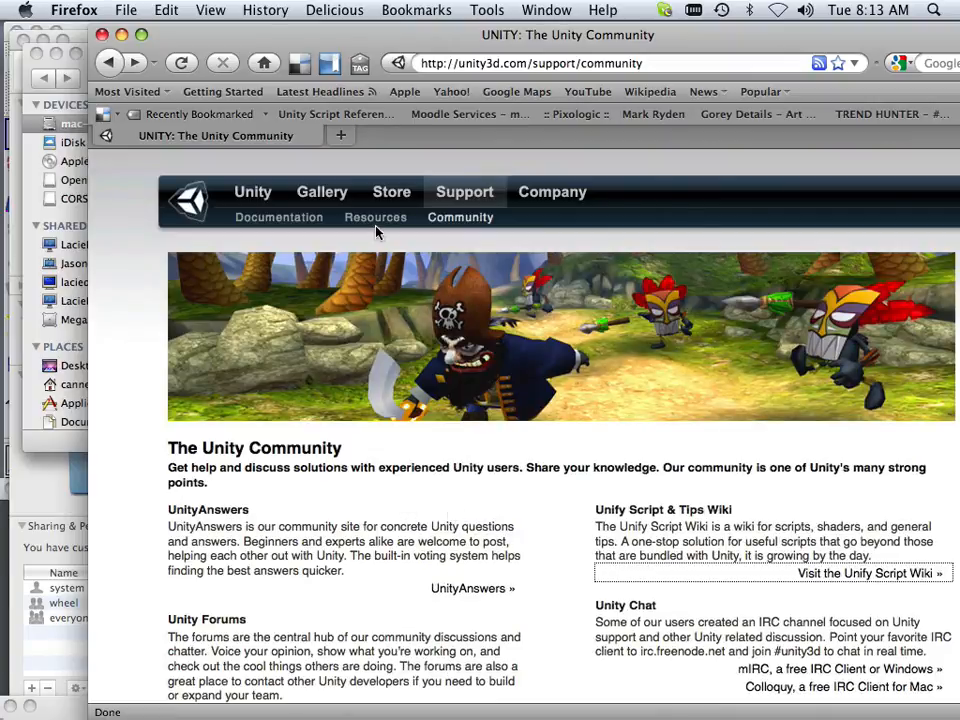
{"action": "left_click", "coordinate": [280, 216]}
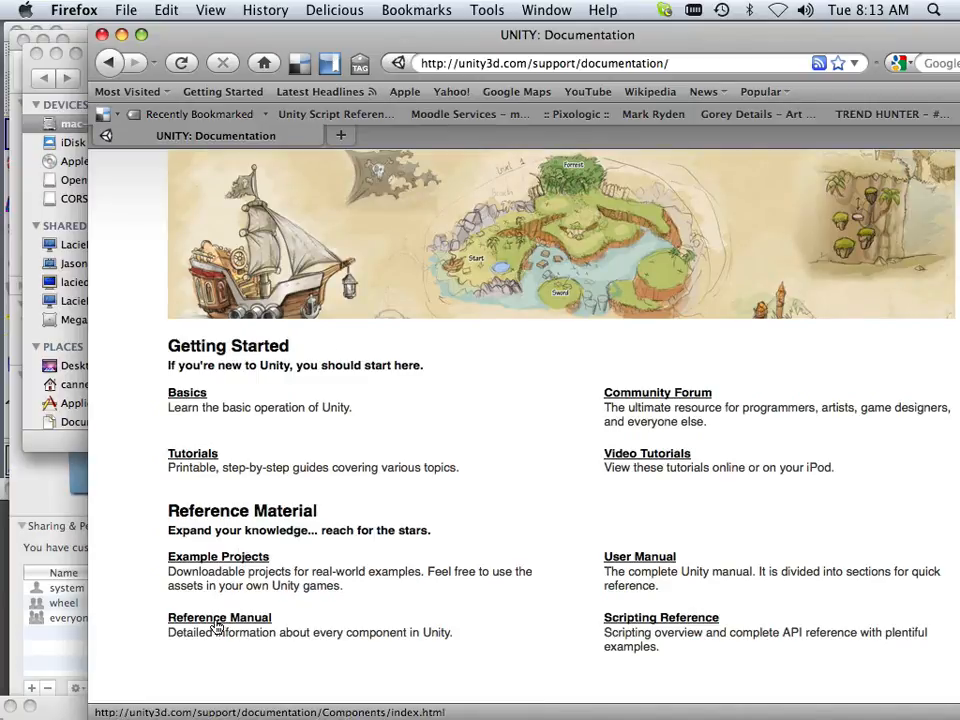
{"action": "left_click", "coordinate": [216, 616]}
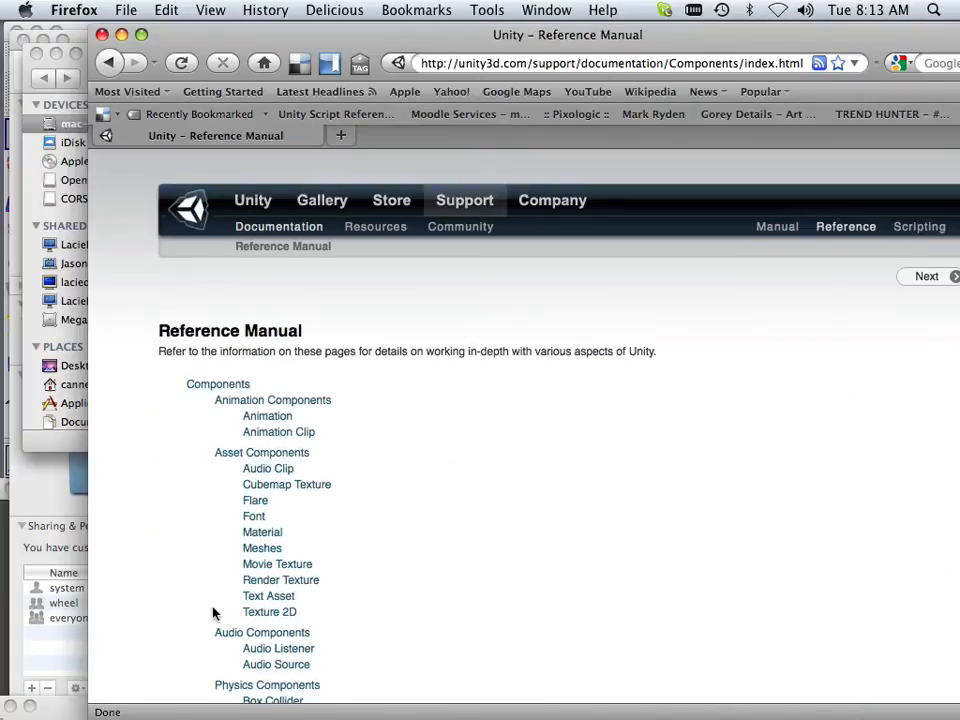
Scroll the Reference Manual down to the UnityGUI Group's GUI Scripting Guide
{"action": "scroll", "scroll_direction": "down", "scroll_amount": 3}
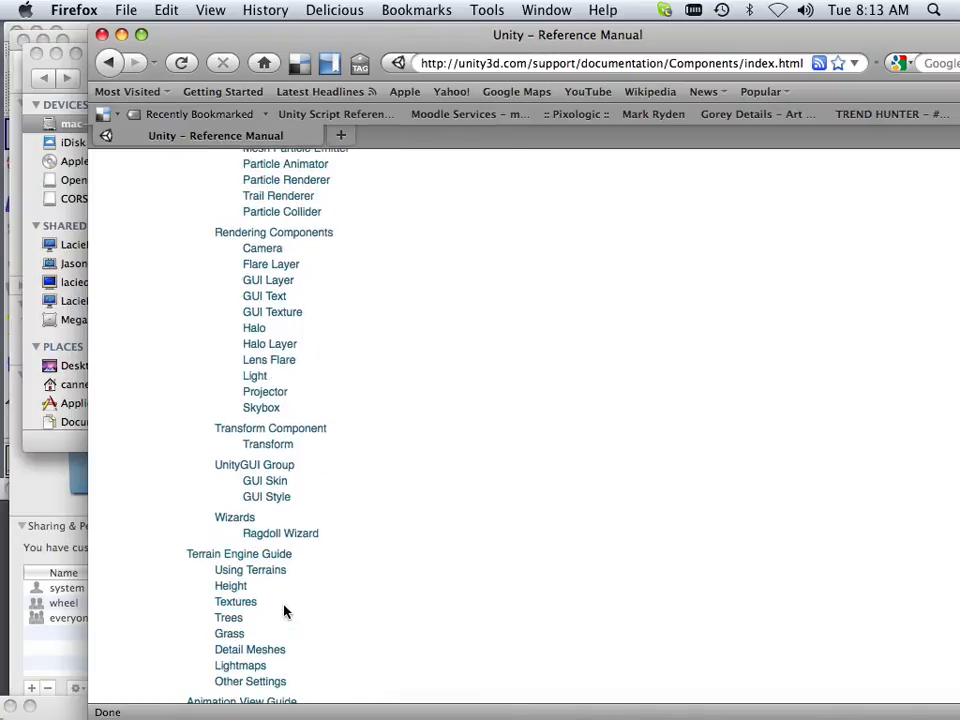
{"action": "scroll", "scroll_direction": "down", "scroll_amount": 3}
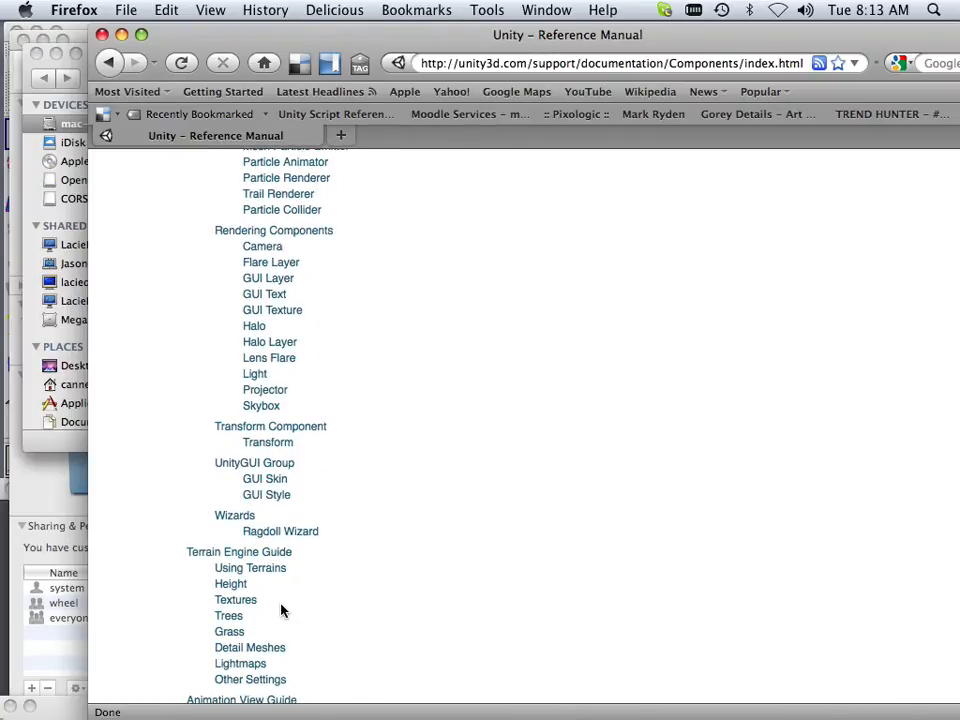
{"action": "scroll", "scroll_direction": "down", "scroll_amount": 3}
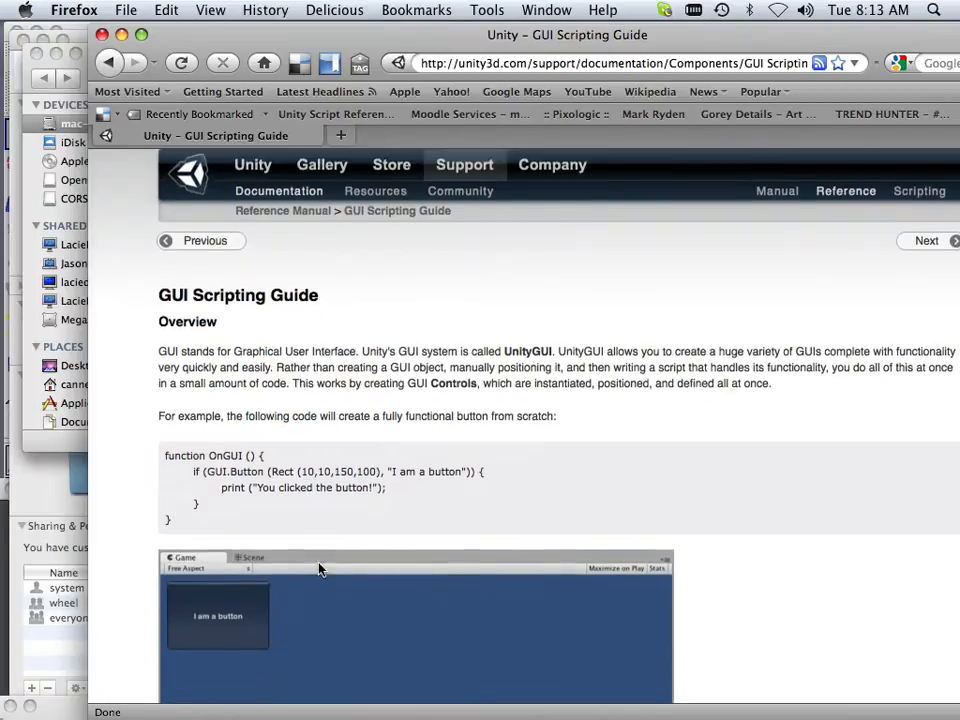
{"action": "scroll", "scroll_direction": "down", "scroll_amount": 3}
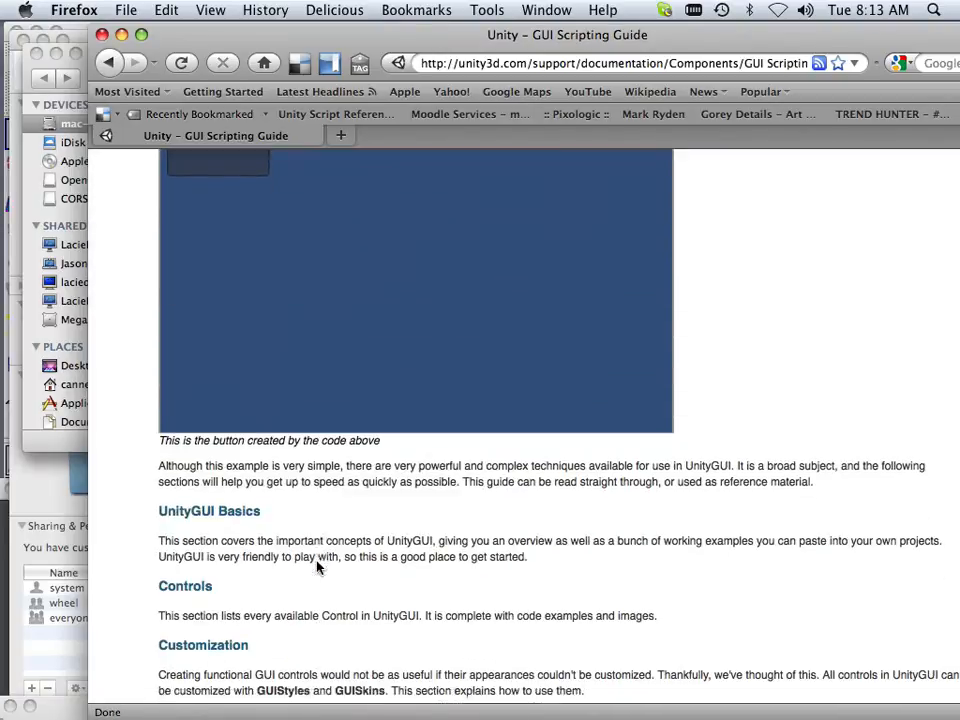
{"action": "scroll", "scroll_direction": "down", "scroll_amount": 3}
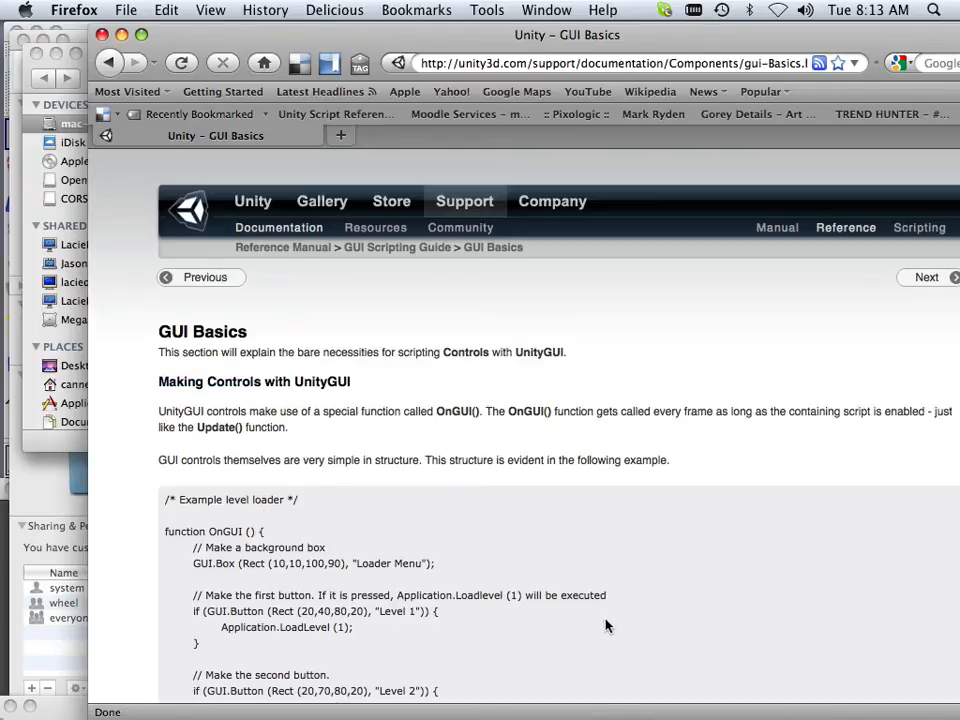
View the GUI Basics level loader example, then return to the Unity editor
{"action": "scroll", "scroll_direction": "down", "scroll_amount": 3}
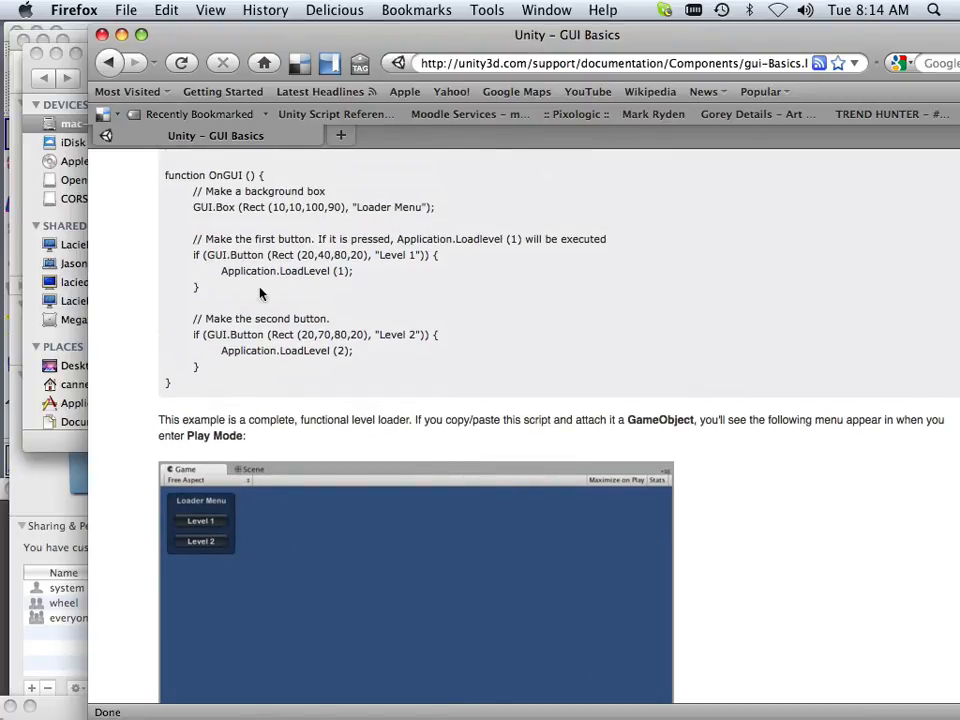
{"action": "double_click", "coordinate": [286, 272]}
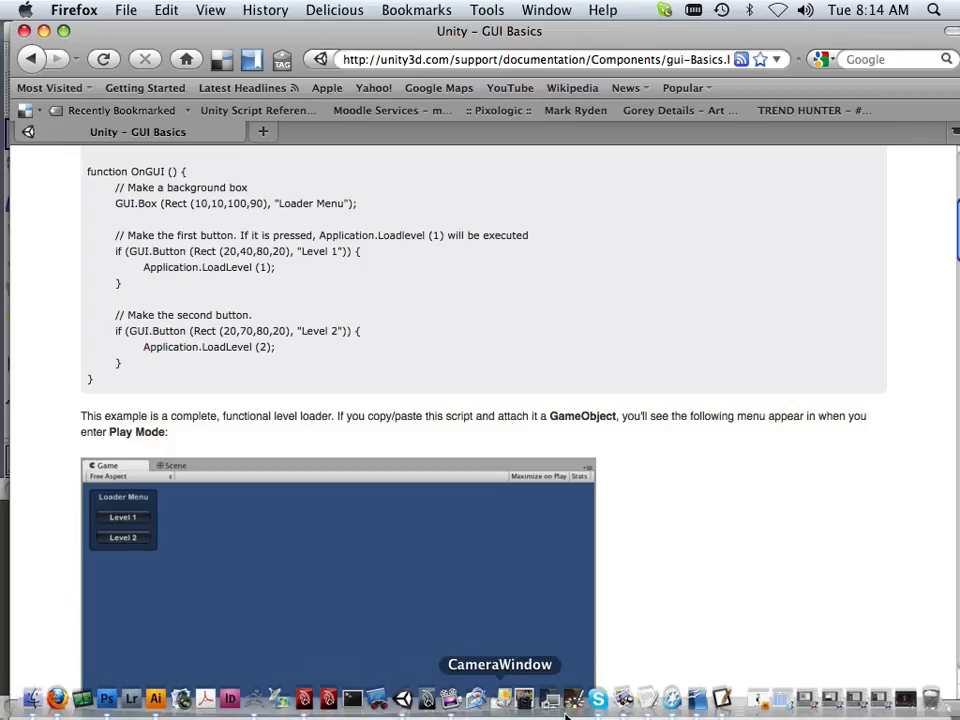
{"action": "left_click", "coordinate": [404, 696]}
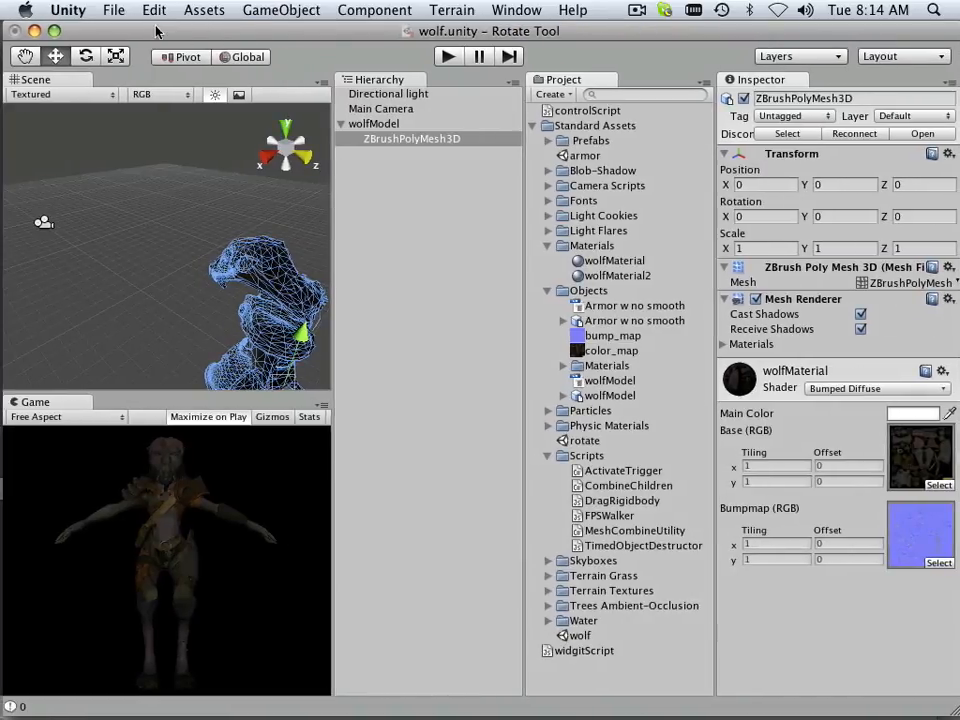
{"action": "mouse_move", "coordinate": [472, 56]}
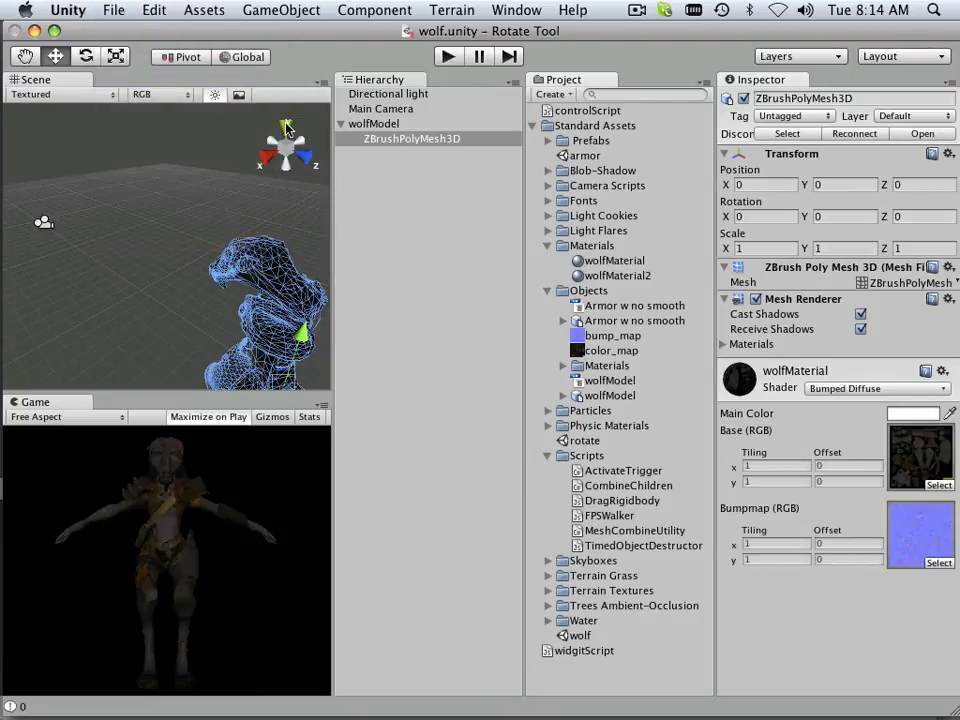
Load the armor scene and select the wolf scene asset in the Project panel
{"action": "left_click", "coordinate": [582, 156]}
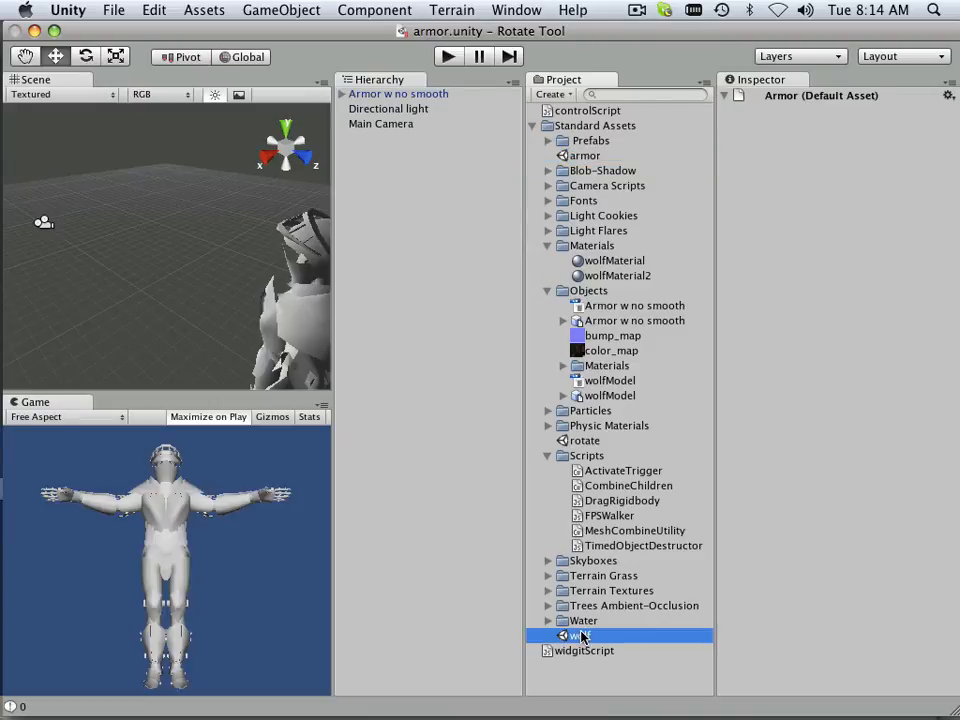
{"action": "left_click", "coordinate": [68, 10]}
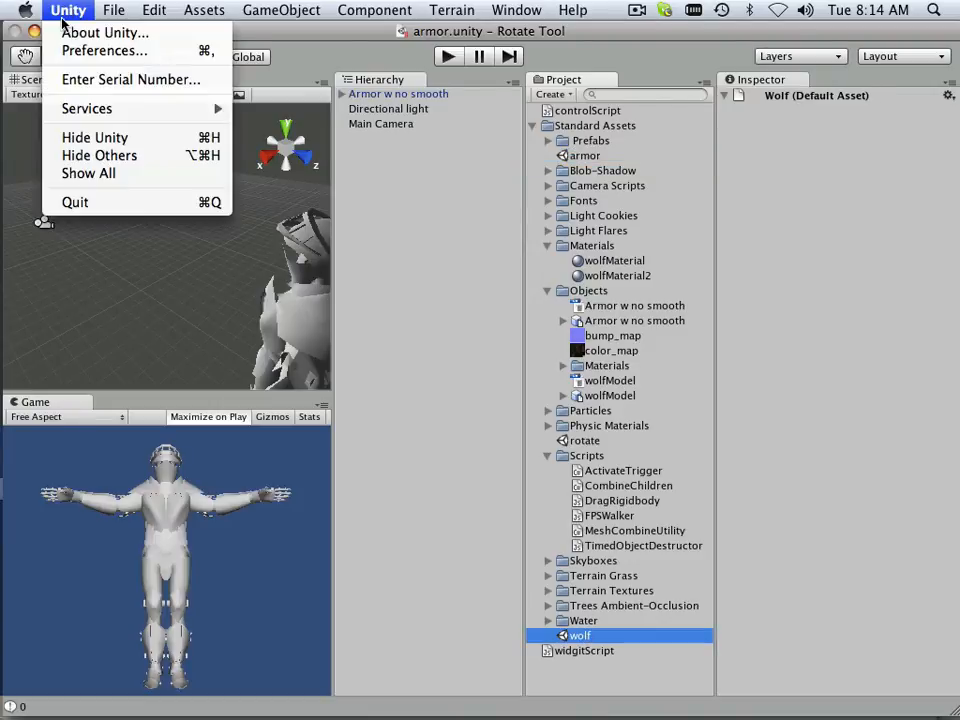
{"action": "mouse_move", "coordinate": [94, 136]}
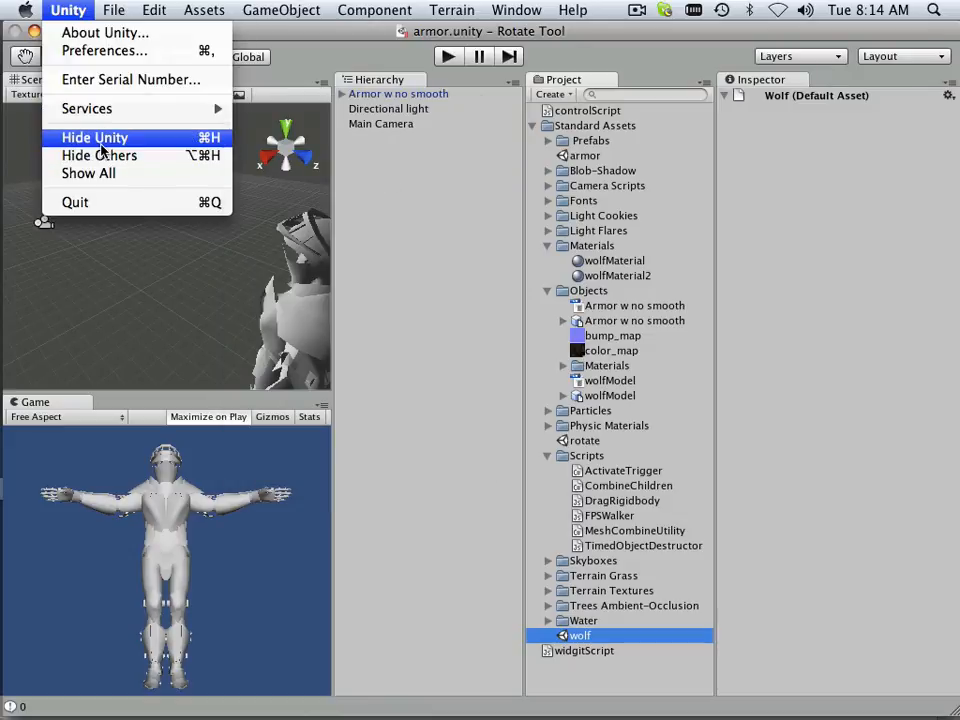
{"action": "left_click", "coordinate": [112, 12]}
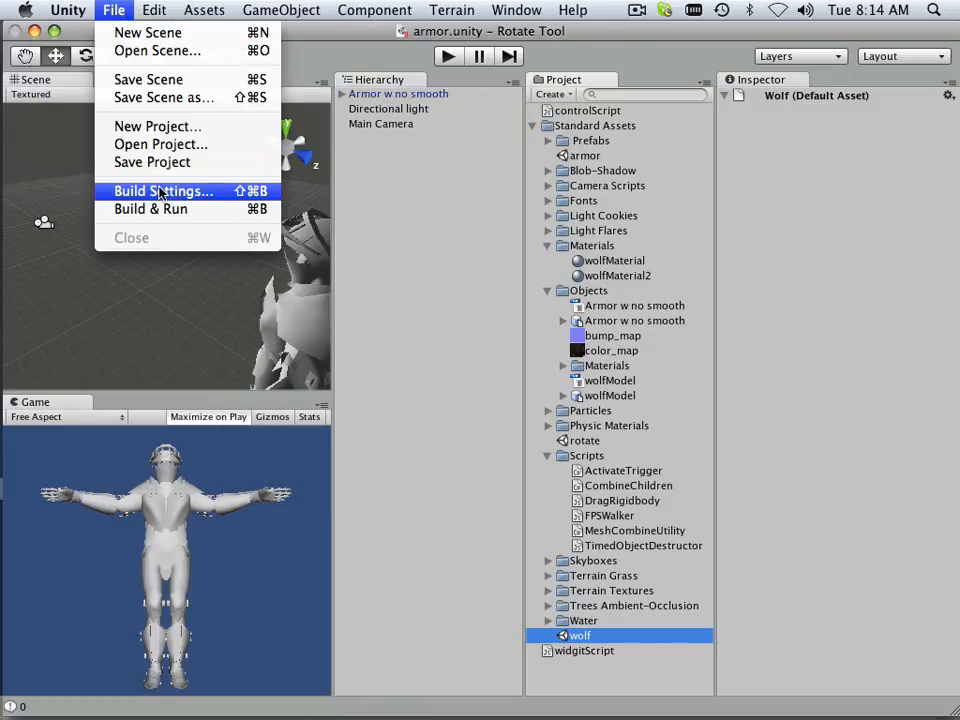
In Build Settings, add the current armor scene to Scenes to build
{"action": "left_click", "coordinate": [164, 192]}
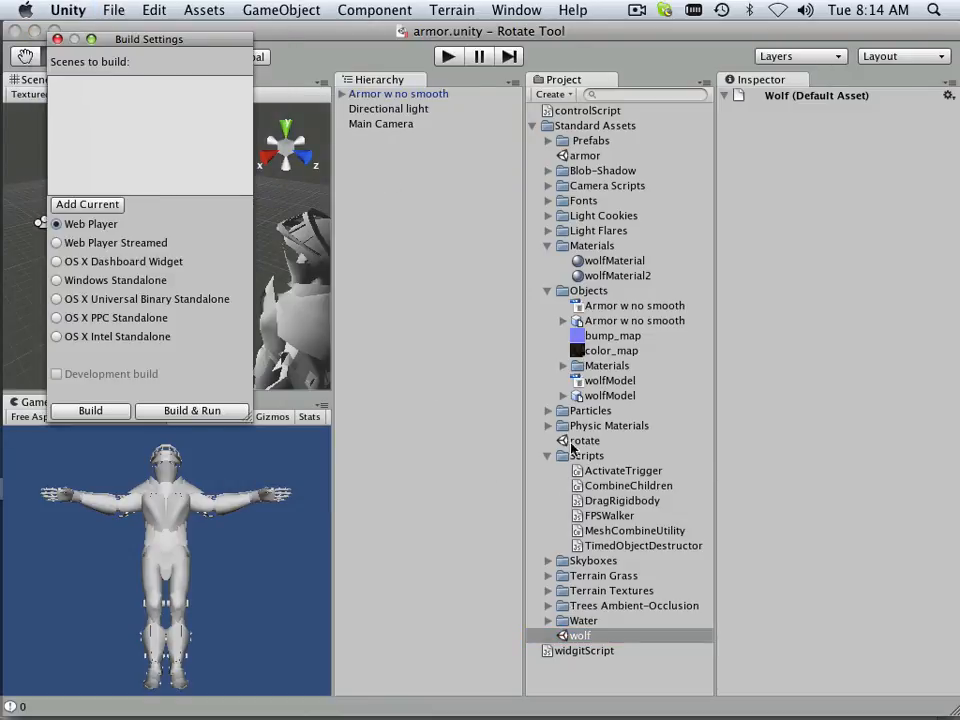
{"action": "left_click", "coordinate": [88, 204]}
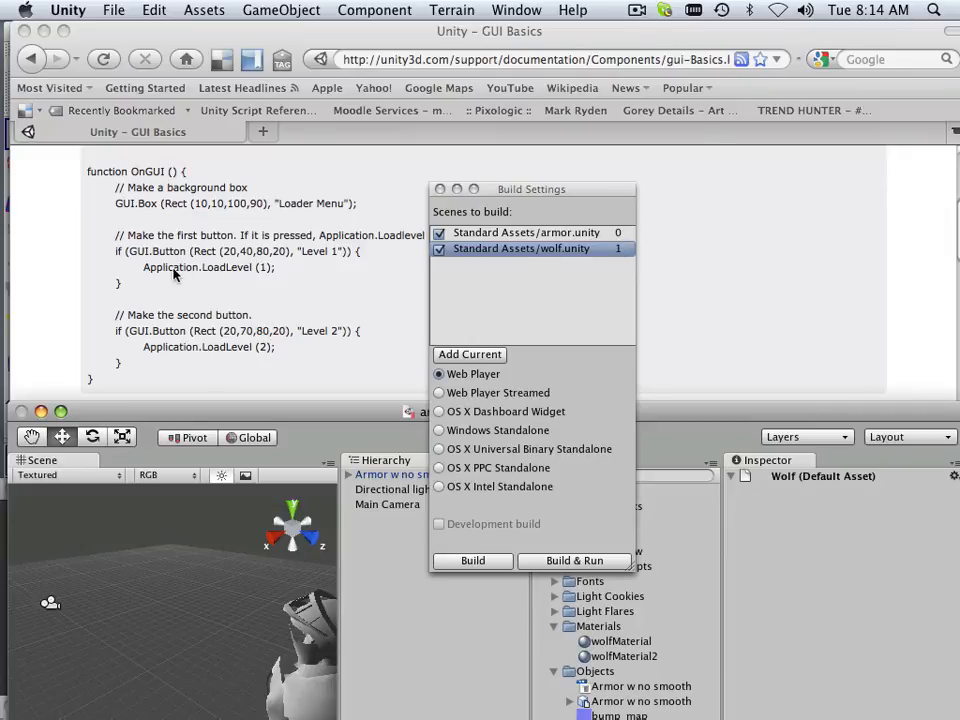
{"action": "mouse_move", "coordinate": [600, 240]}
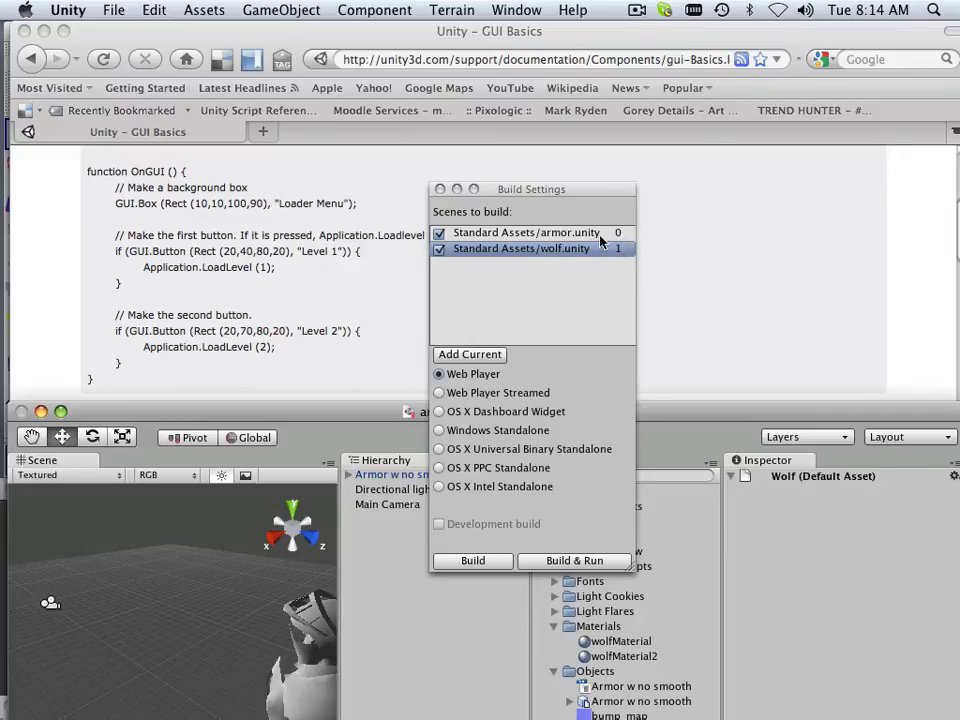
{"action": "mouse_move", "coordinate": [566, 258]}
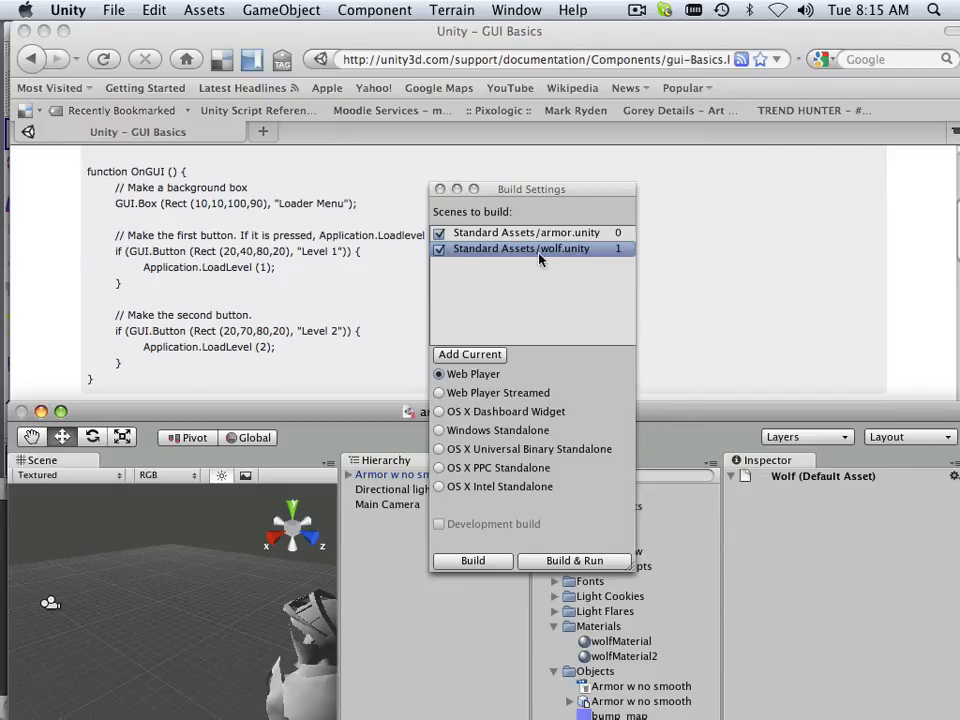
{"action": "mouse_move", "coordinate": [288, 272]}
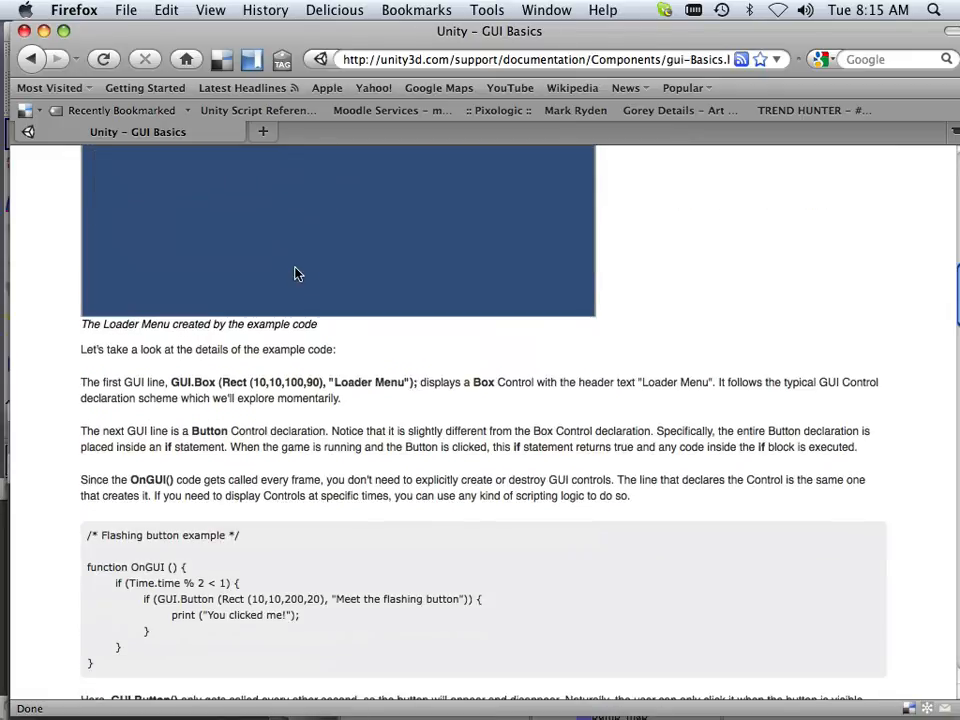
Scroll the GUI Basics page down to its Position and Content sections
{"action": "scroll", "scroll_direction": "down", "scroll_amount": 3}
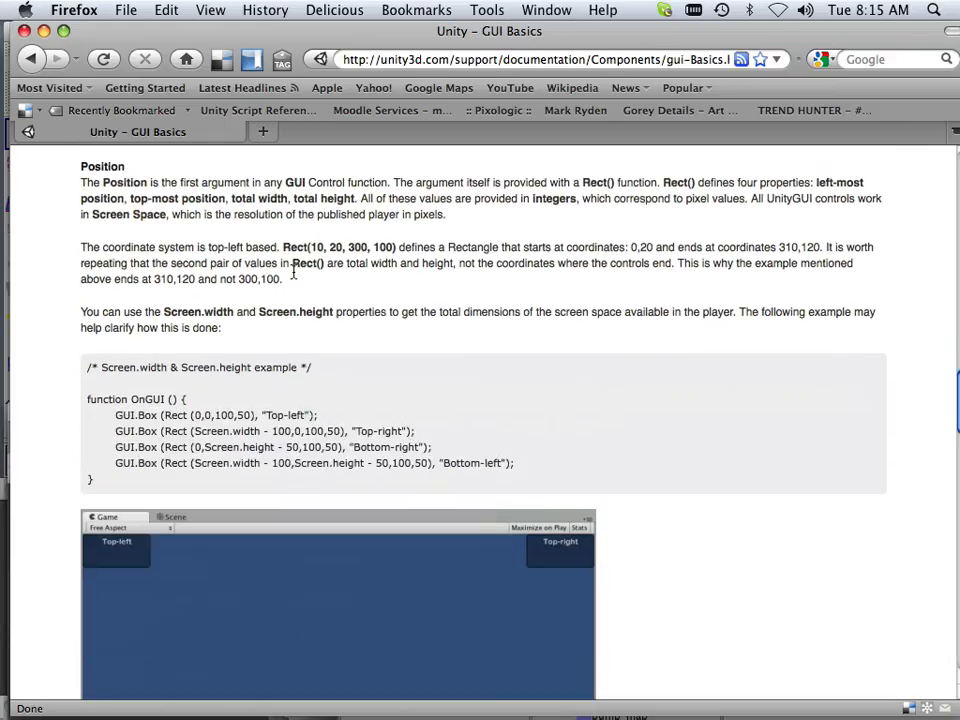
{"action": "scroll", "scroll_direction": "down", "scroll_amount": 3}
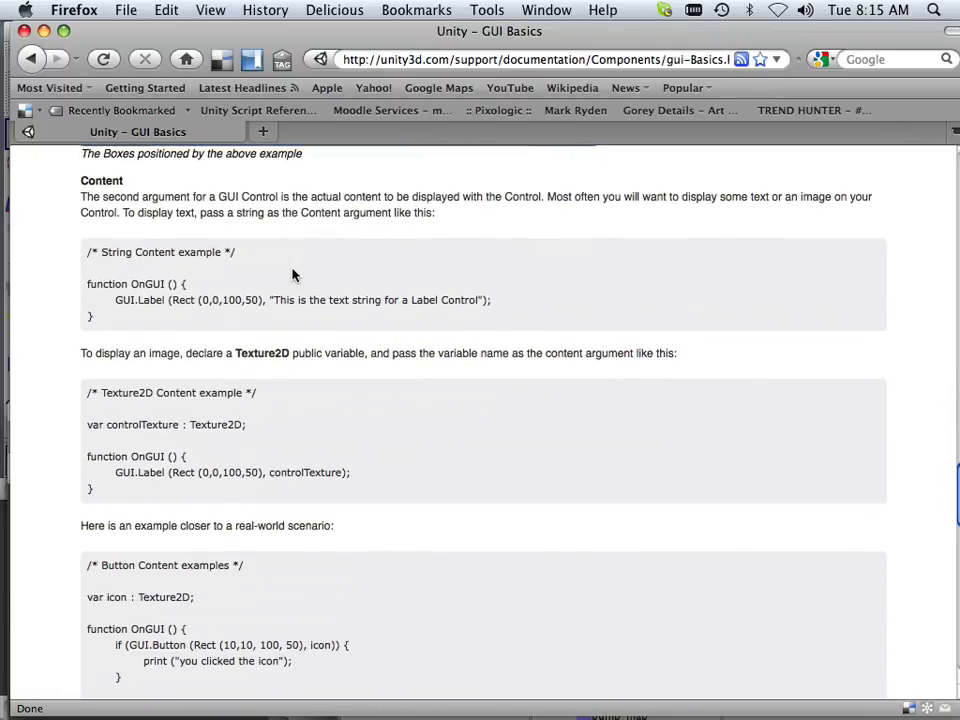